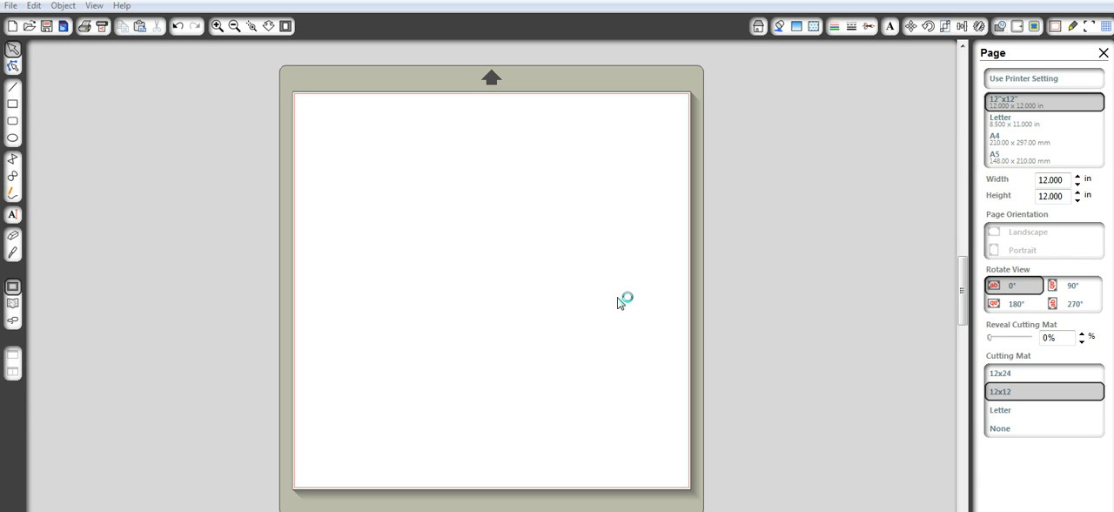
mouse_move(518, 251)
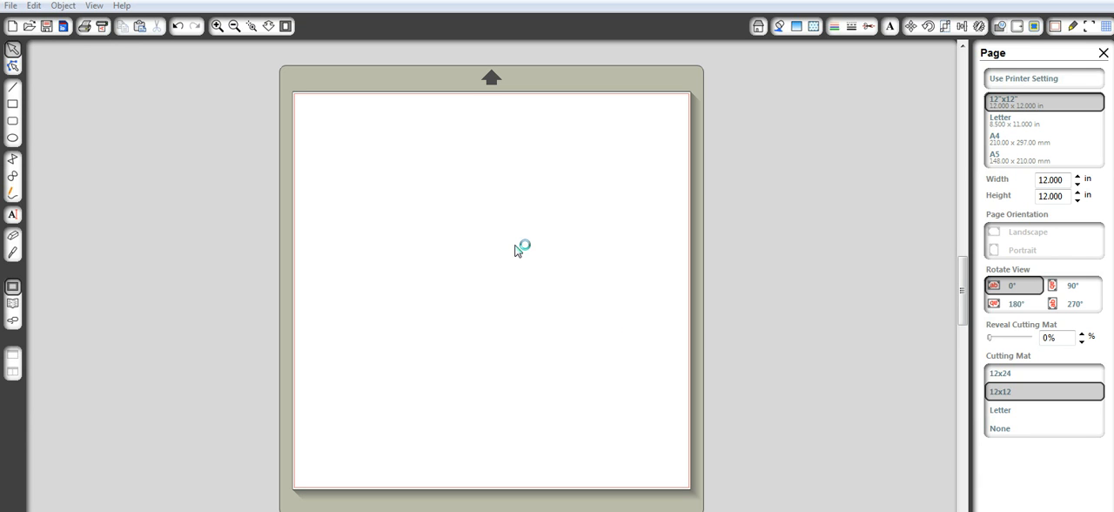
mouse_move(477, 274)
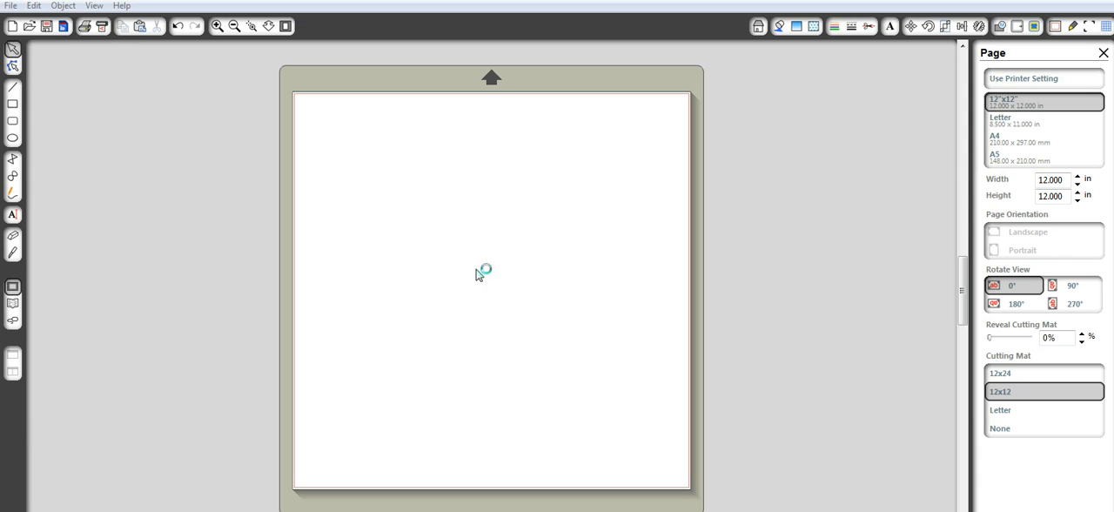
mouse_move(91, 69)
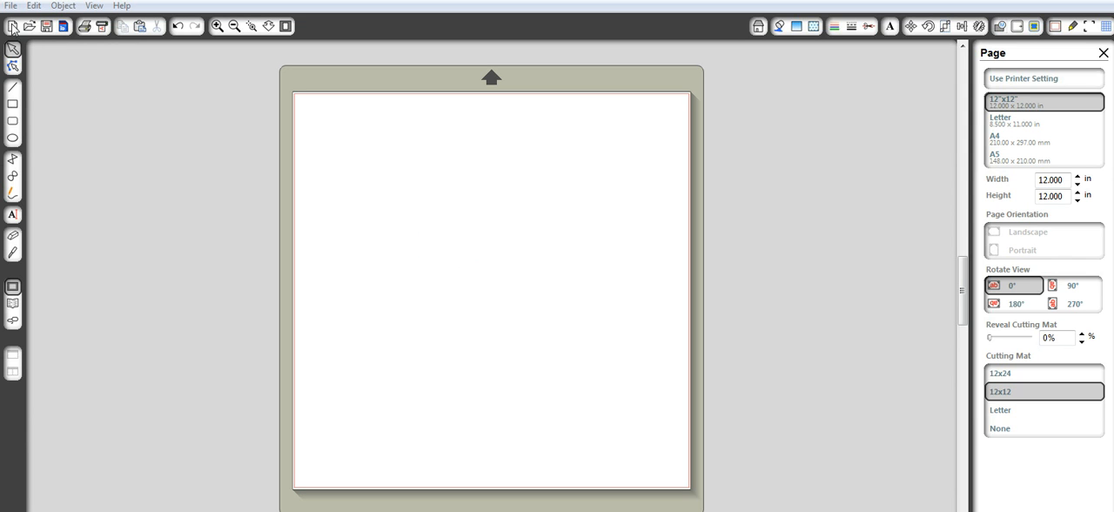
- Open the cartoon angel image through File > Open with All Files shown
left_click(11, 5)
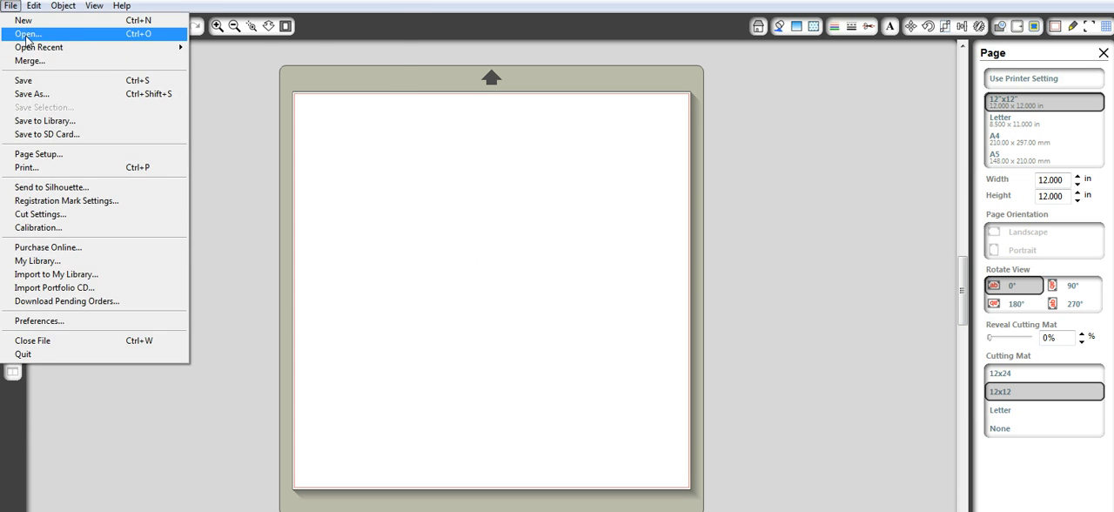
left_click(27, 34)
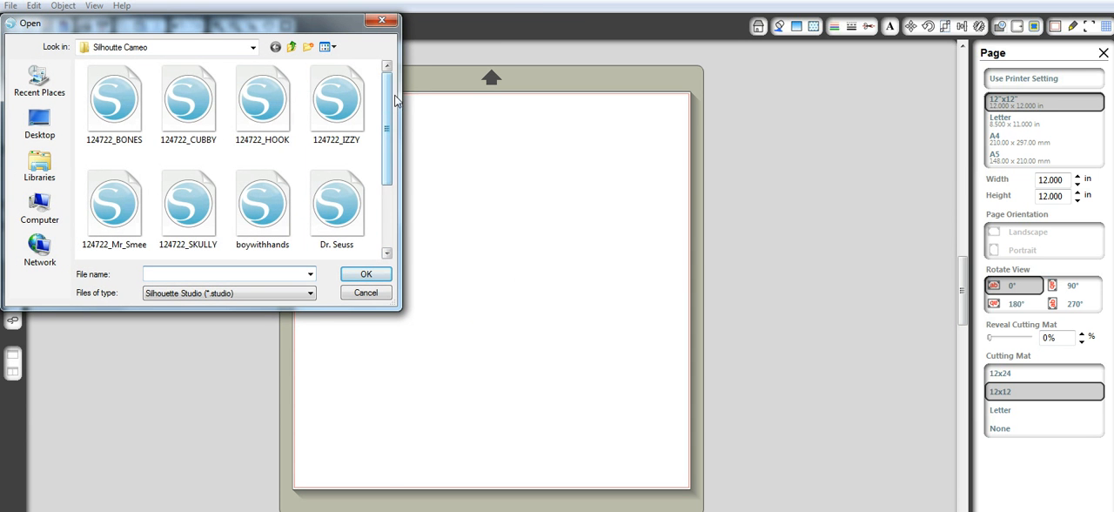
left_click(311, 292)
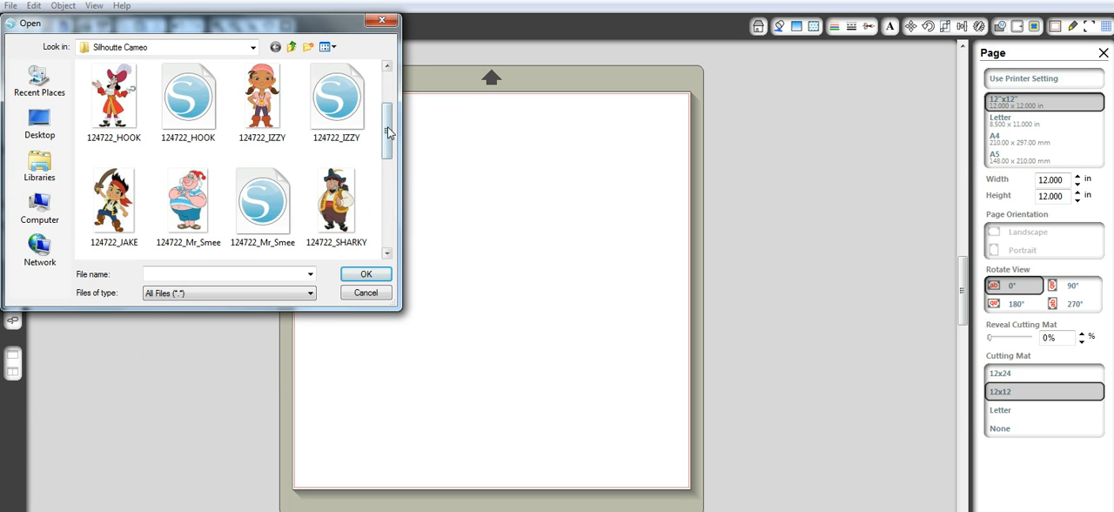
scroll("down", 3)
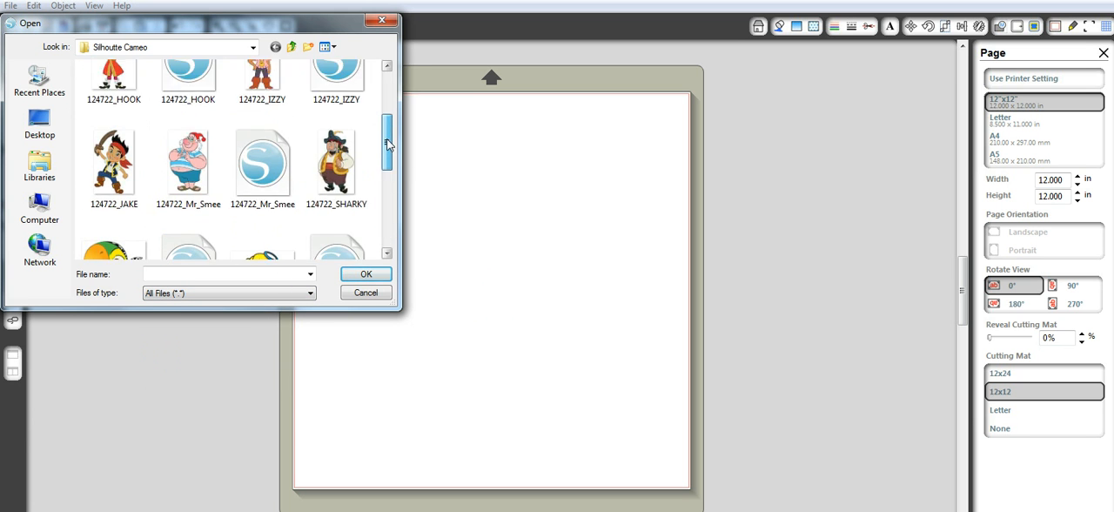
left_click(365, 291)
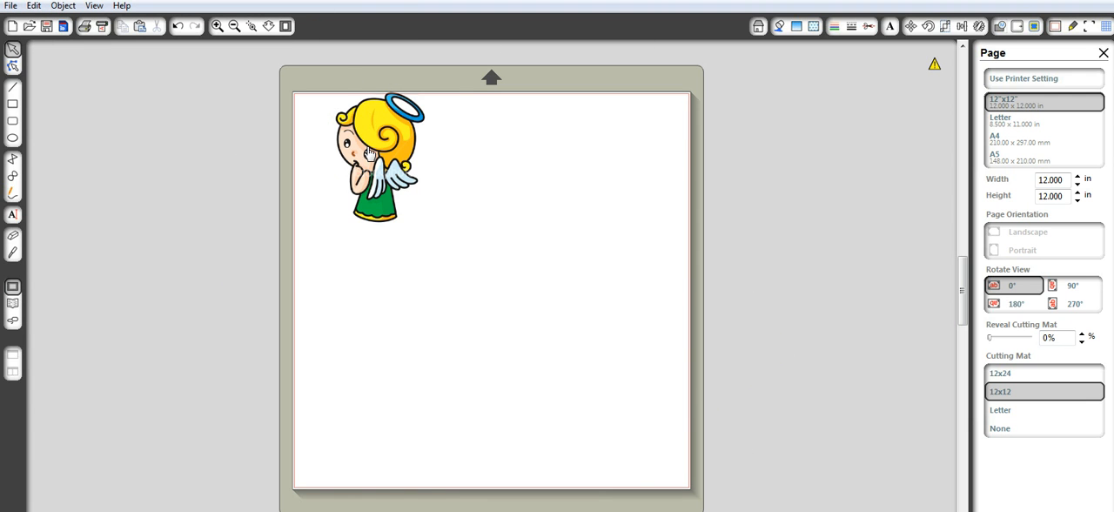
- Drag the angel image further down and right onto the page
left_click_drag(374, 157, 401, 240)
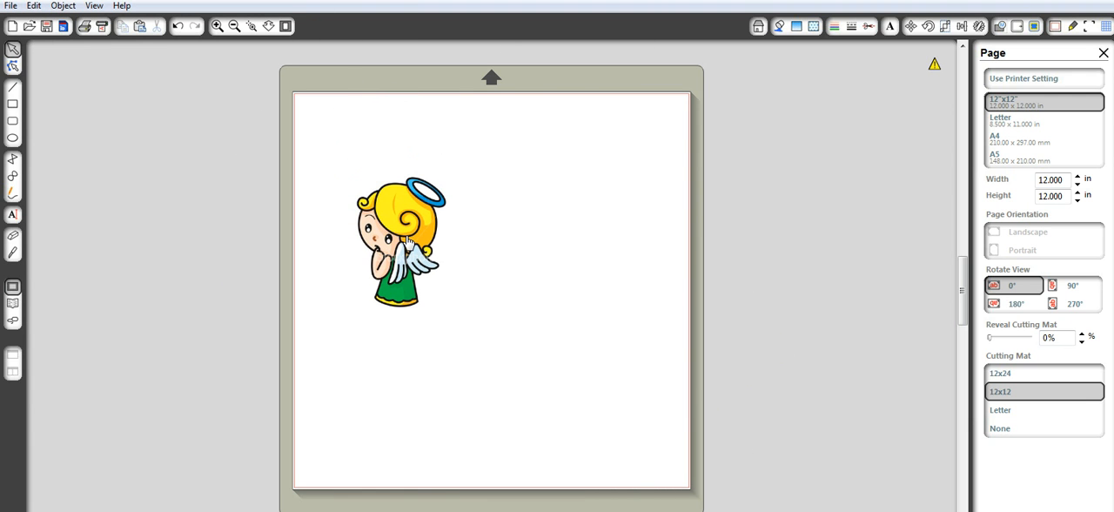
mouse_move(446, 211)
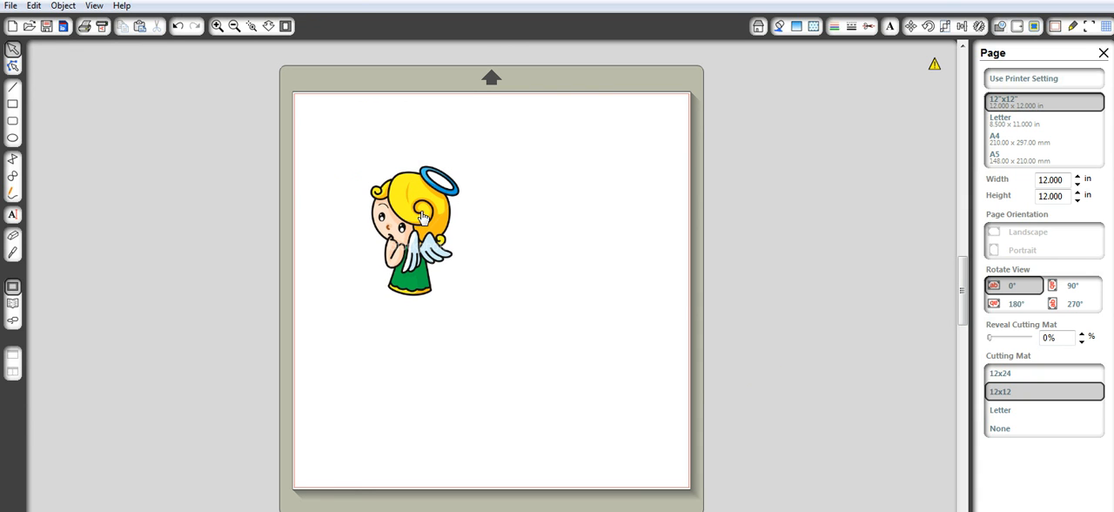
mouse_move(753, 292)
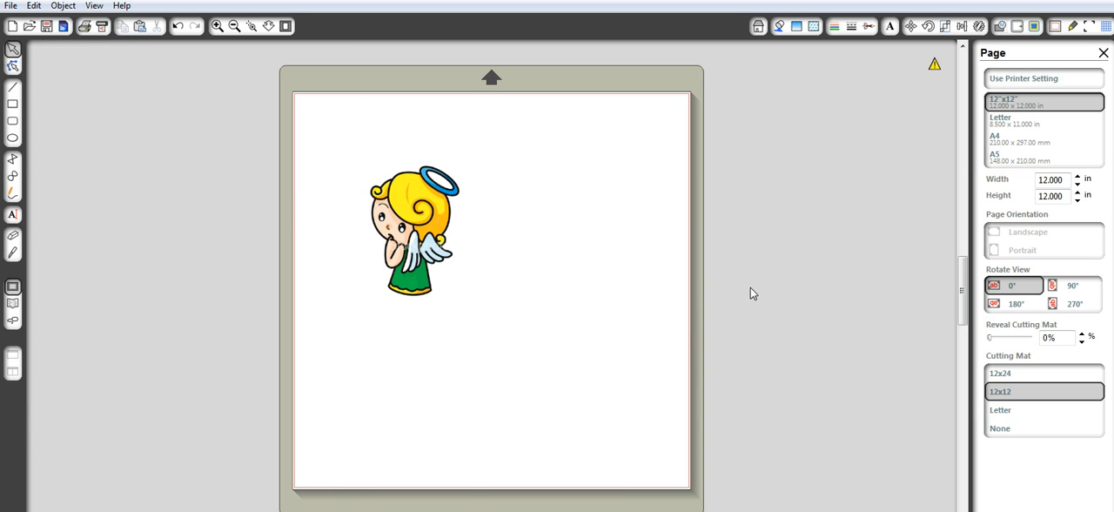
mouse_move(444, 206)
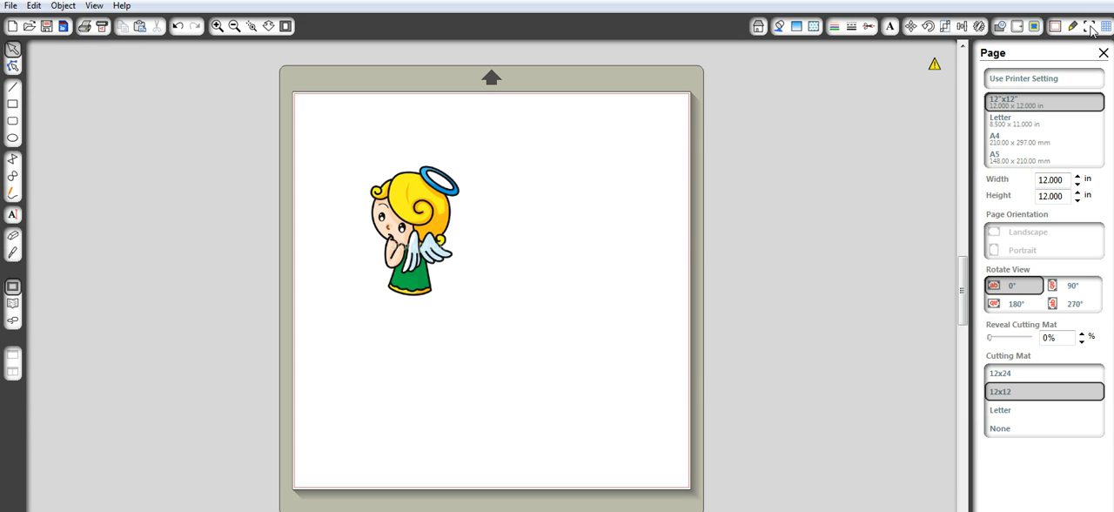
- Turn on Show Reg Marks and move the angel clear of the top-left mark
left_click(1090, 25)
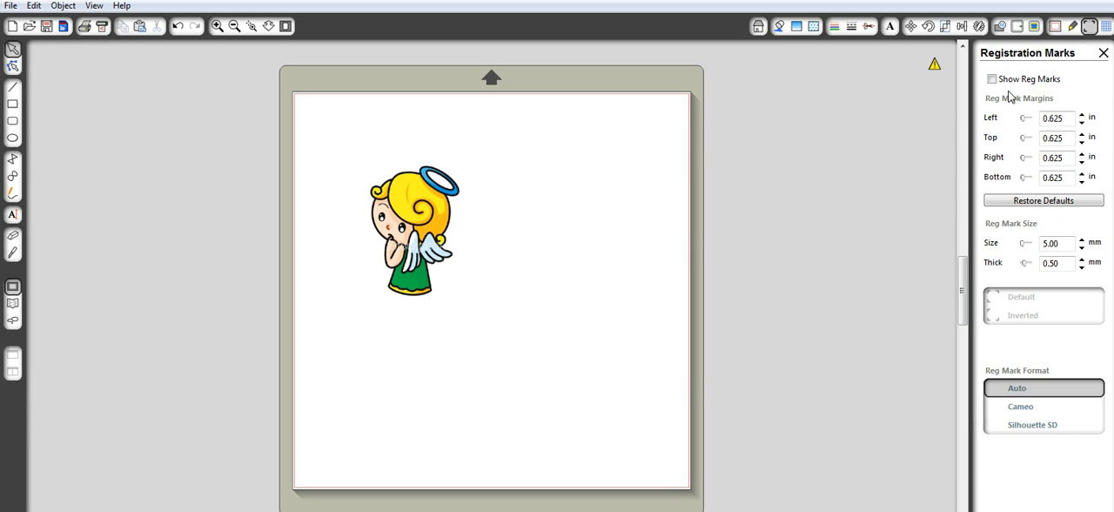
left_click(992, 80)
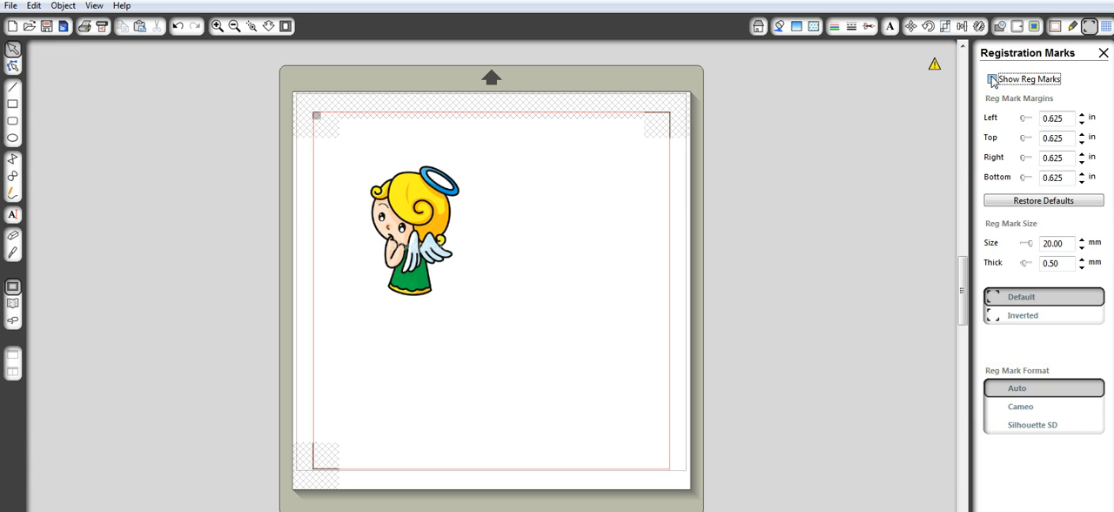
left_click(992, 78)
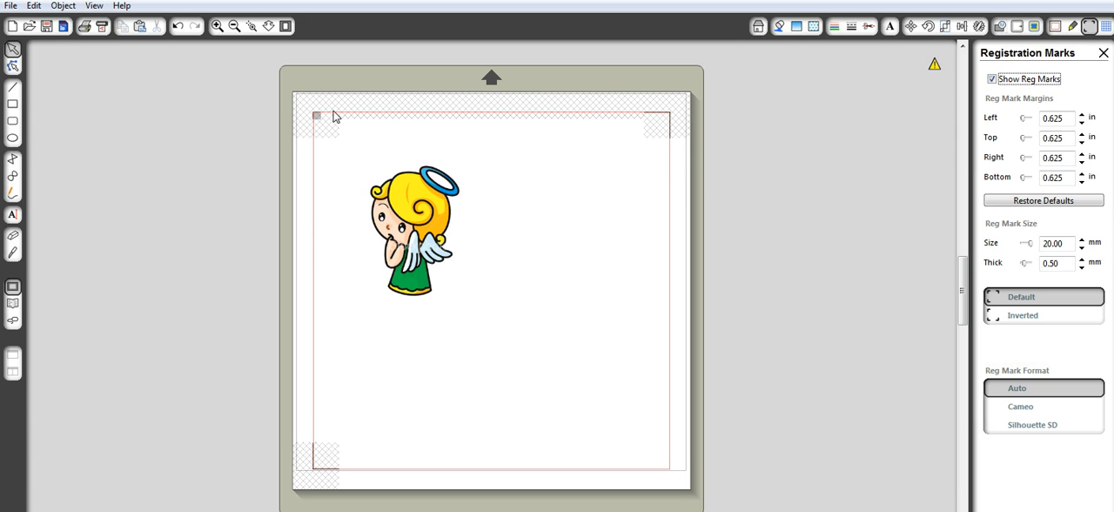
mouse_move(323, 137)
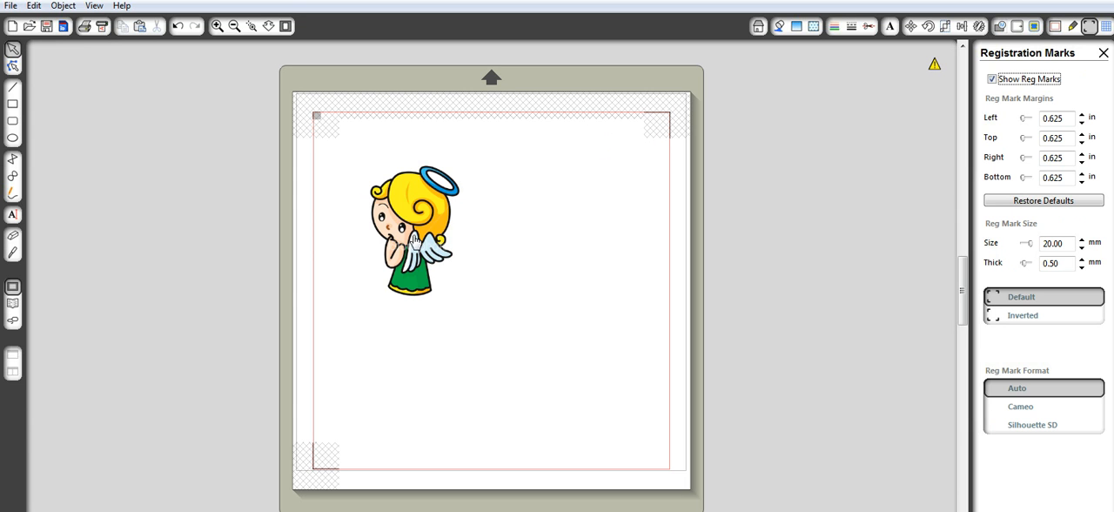
left_click_drag(414, 230, 418, 204)
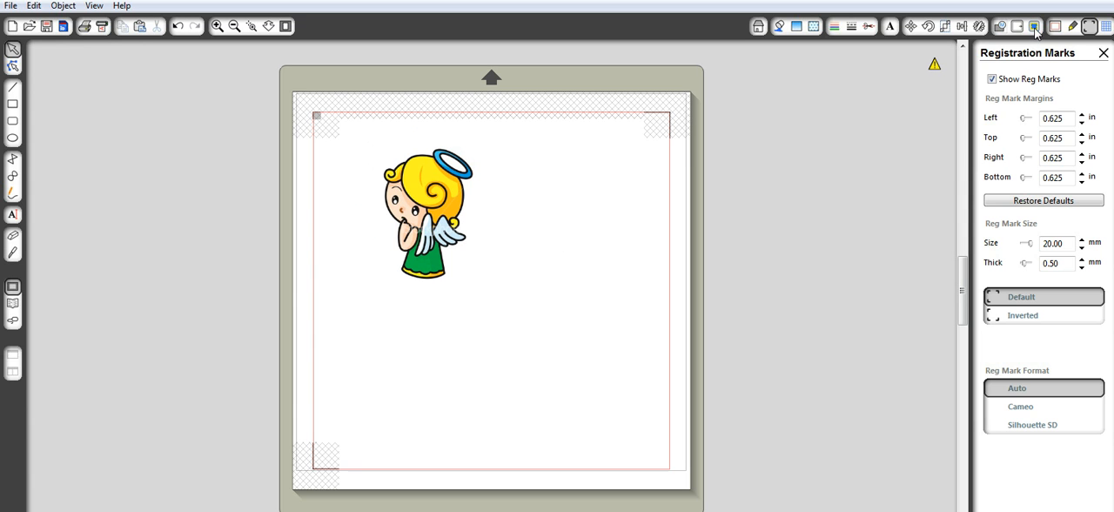
mouse_move(1035, 26)
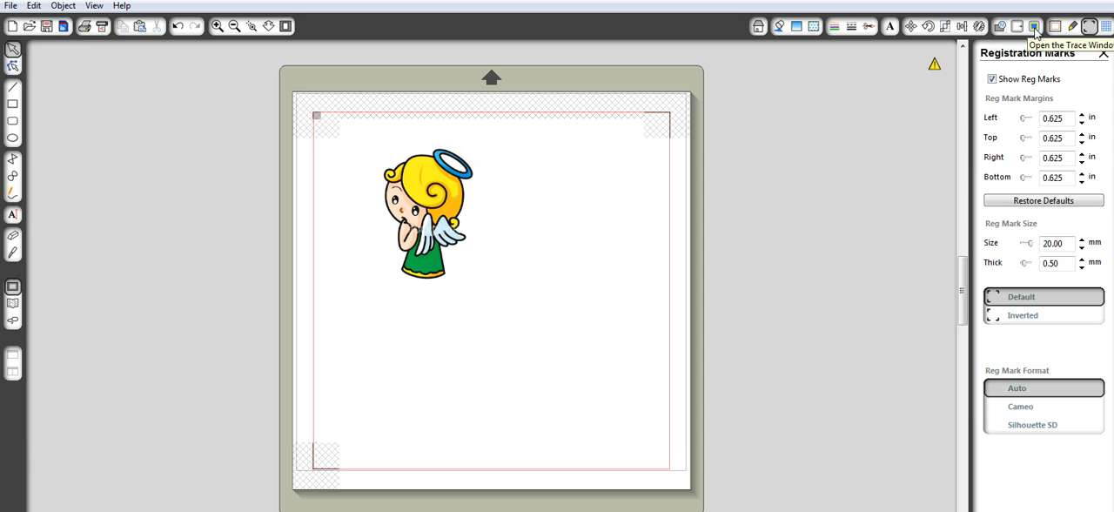
- Draw a trace area box around the angel and tighten it
left_click(1035, 25)
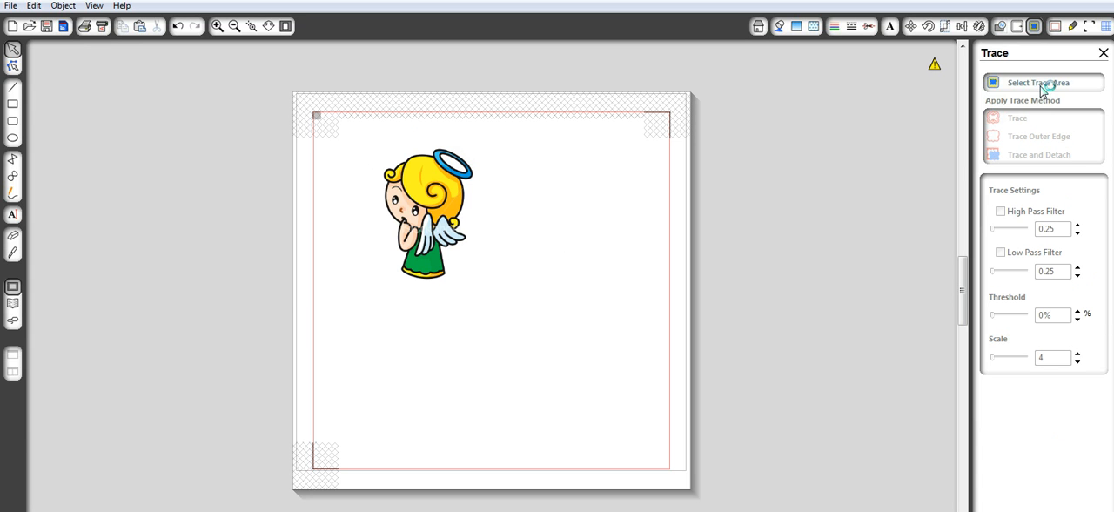
left_click(1038, 82)
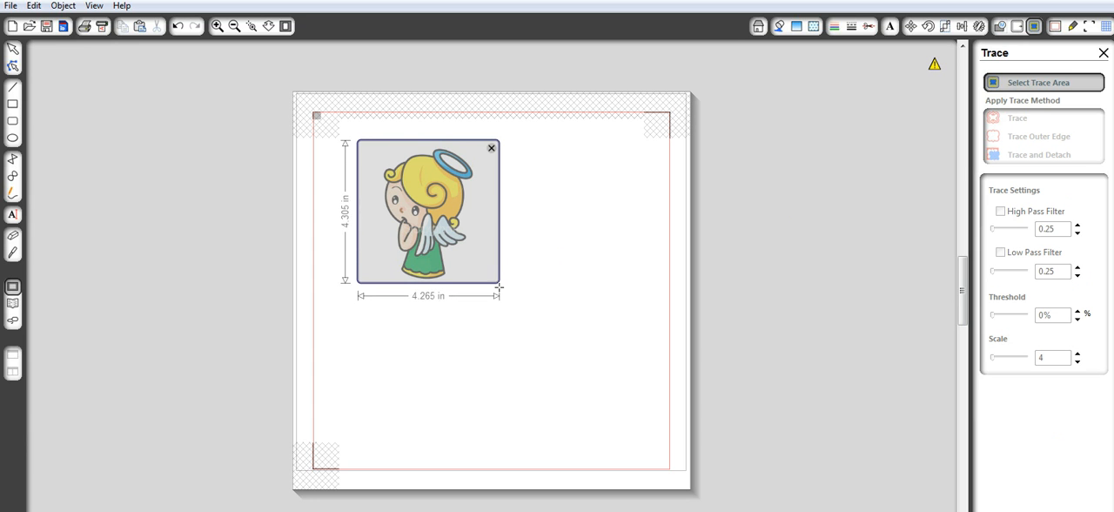
left_click_drag(500, 288, 479, 288)
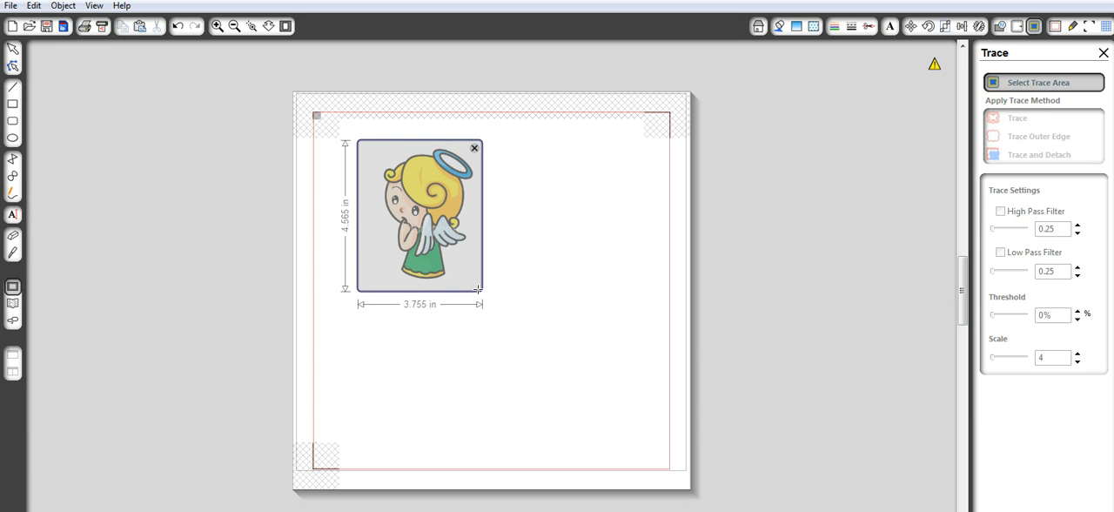
left_click_drag(480, 289, 477, 281)
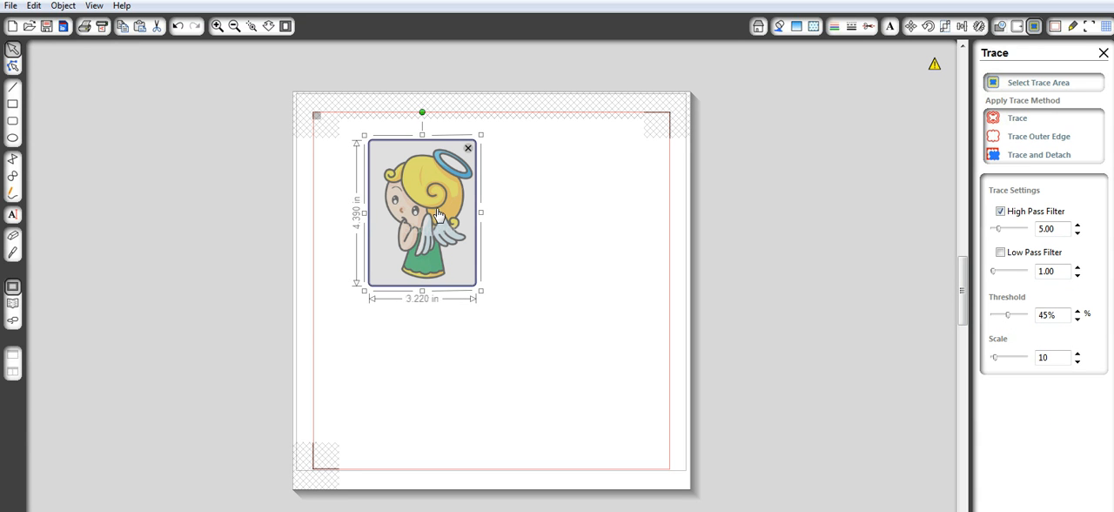
- Show the yellow trace preview and adjust the High Pass Filter to 8
left_click(1017, 118)
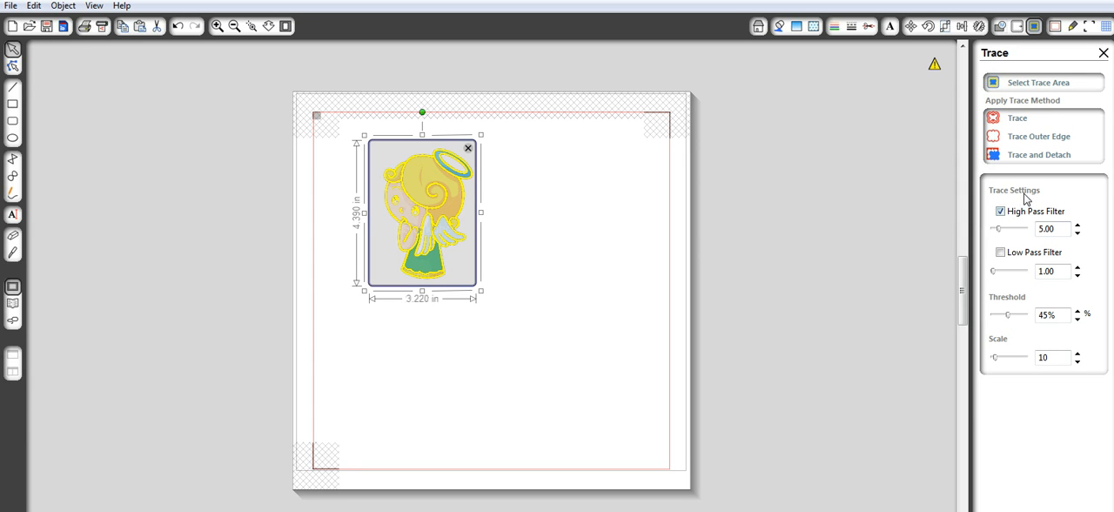
mouse_move(1000, 211)
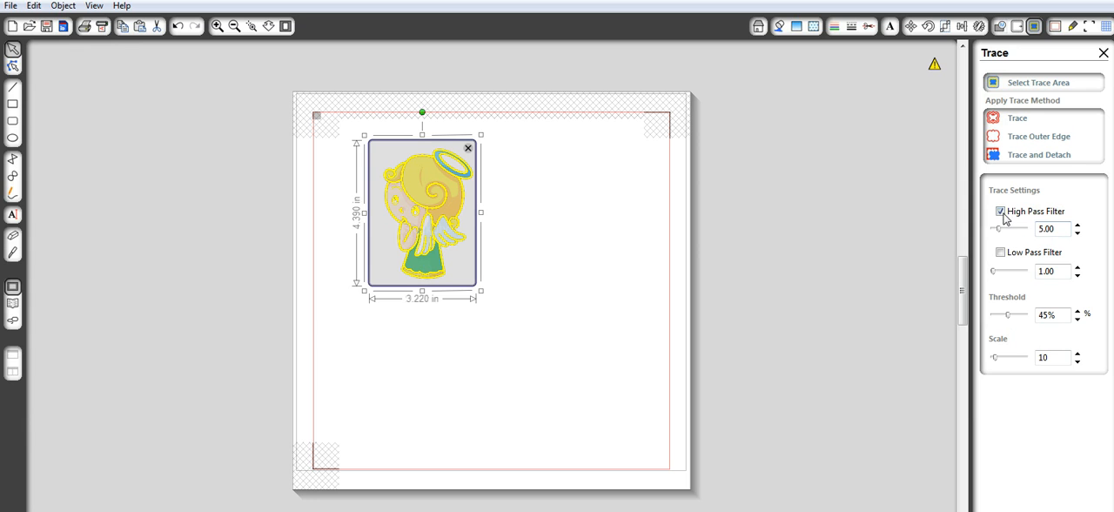
mouse_move(1070, 227)
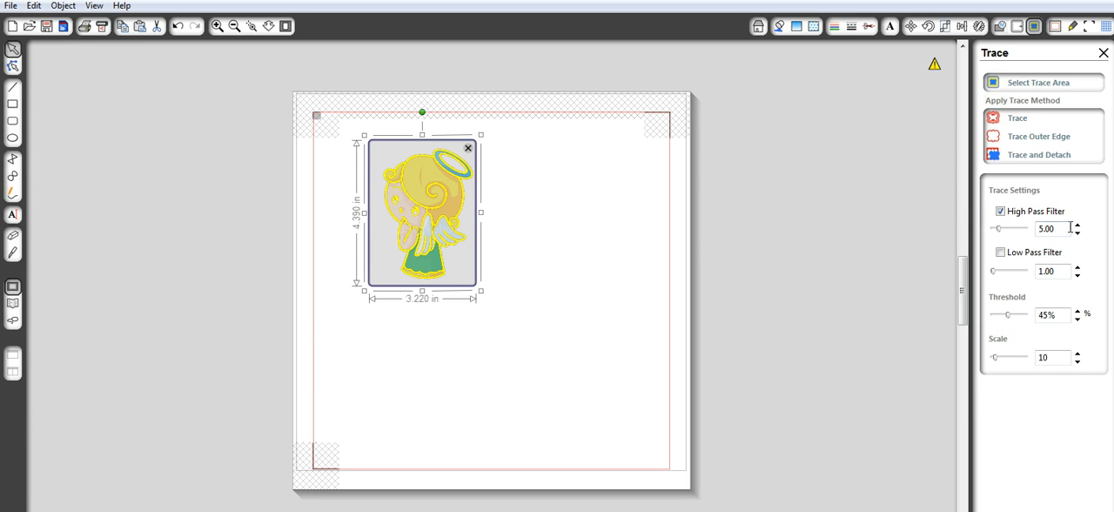
left_click_drag(1009, 228, 1027, 228)
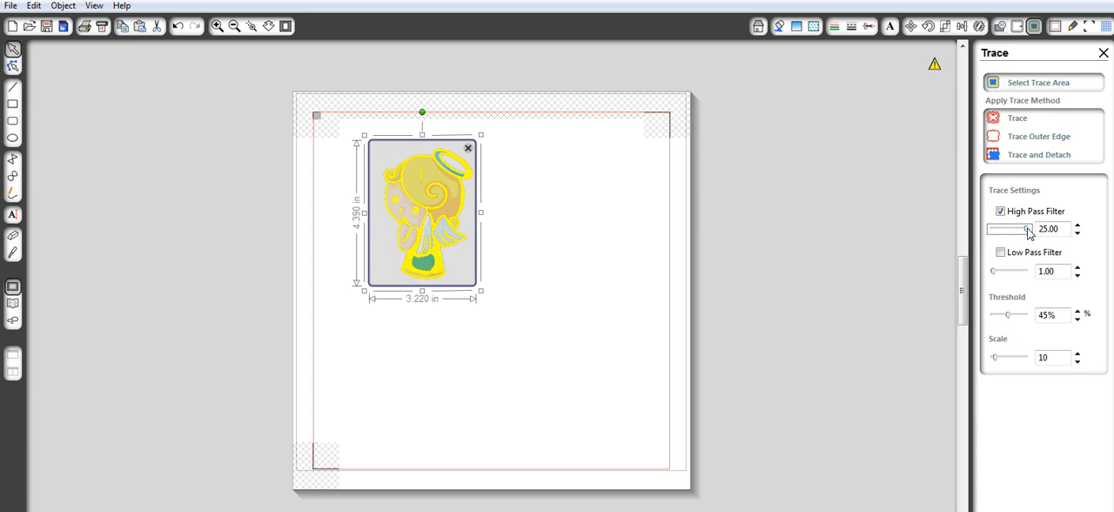
left_click_drag(1027, 229, 991, 228)
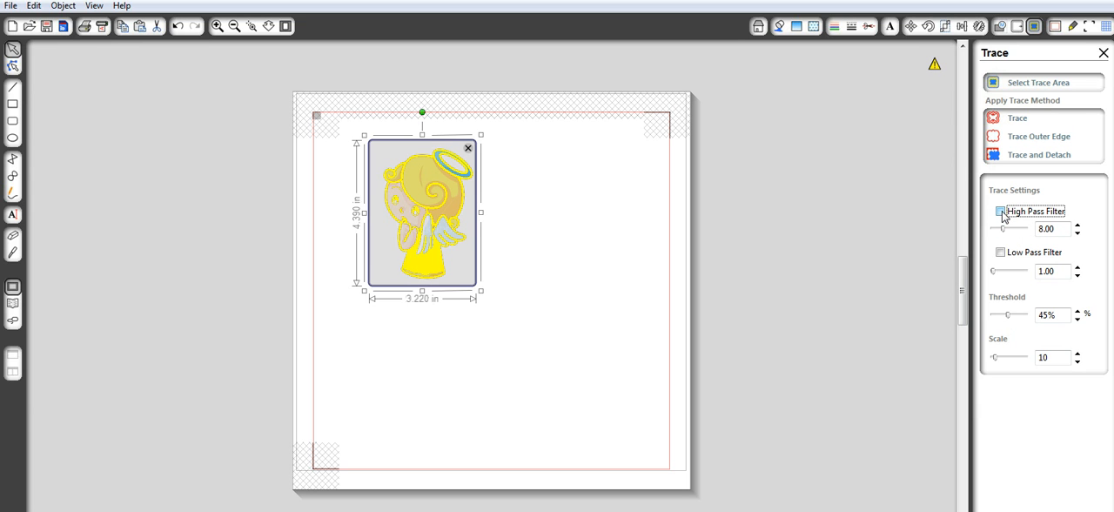
- Disable High Pass Filter and raise the trace Threshold slider to 100%
left_click(1000, 210)
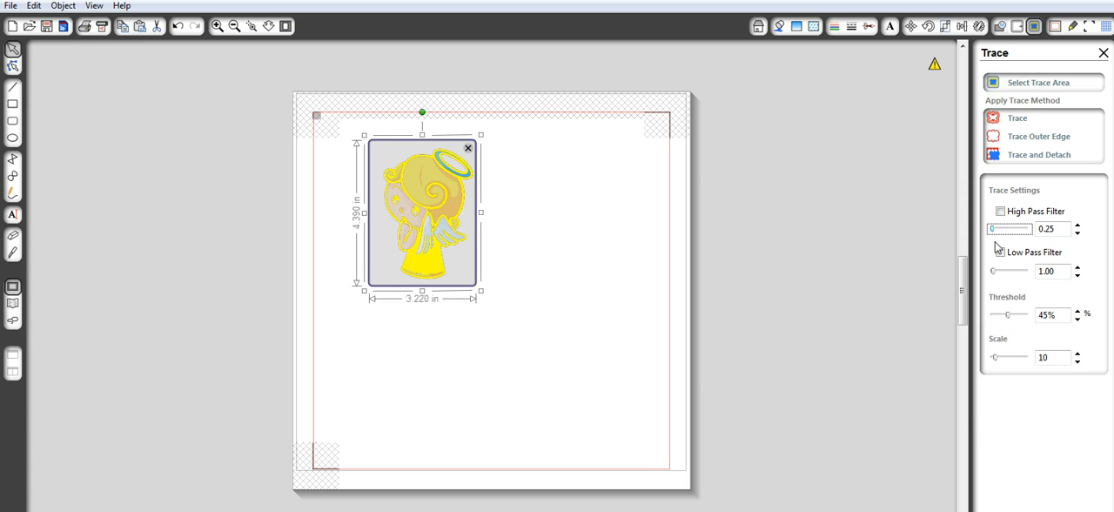
left_click_drag(1010, 314, 1032, 315)
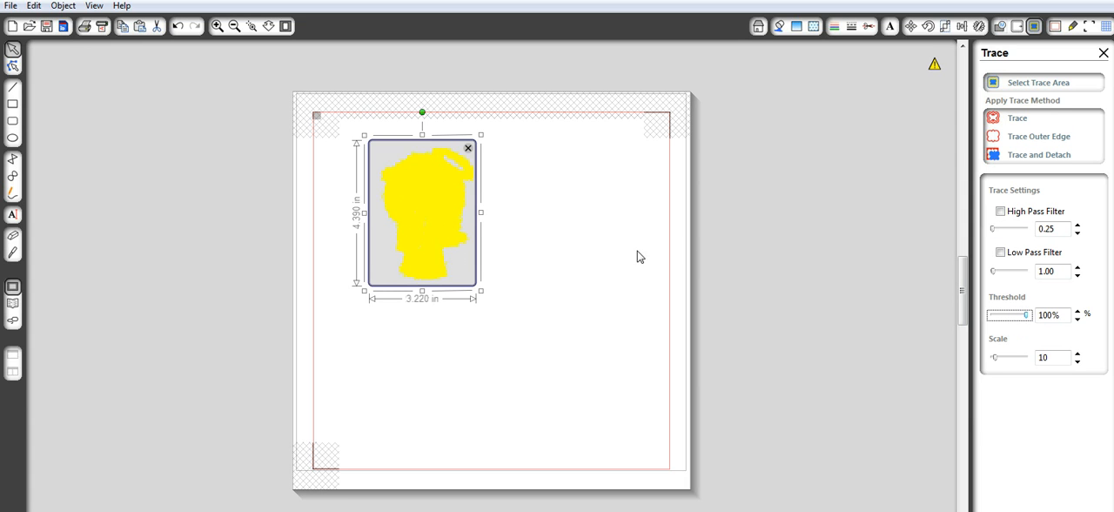
mouse_move(922, 342)
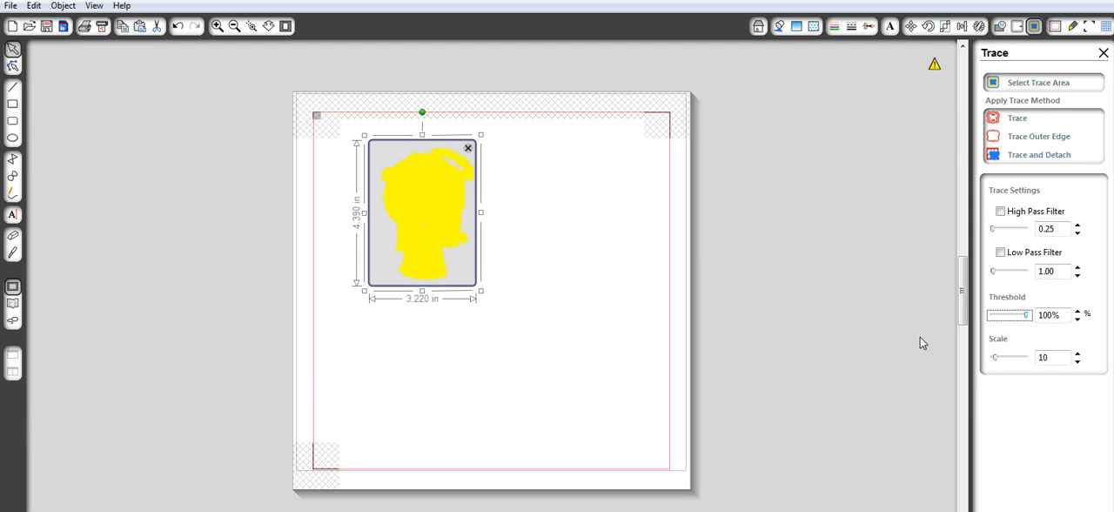
mouse_move(427, 222)
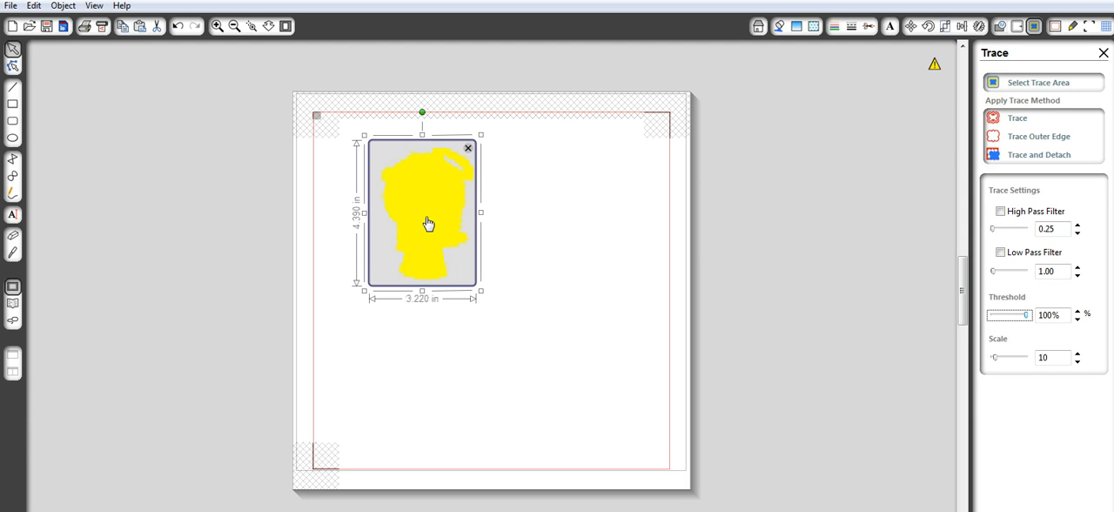
mouse_move(1067, 243)
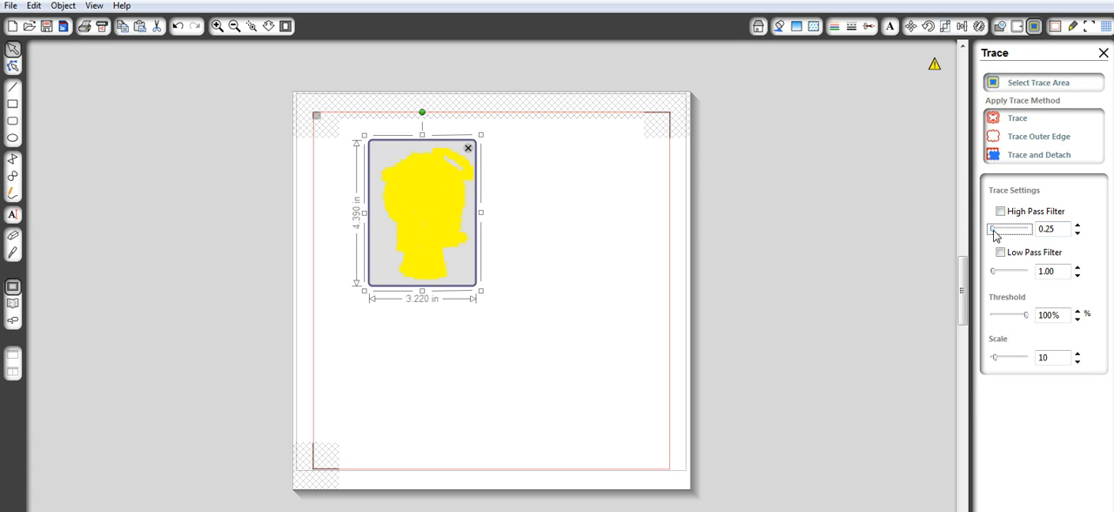
left_click_drag(994, 228, 1029, 229)
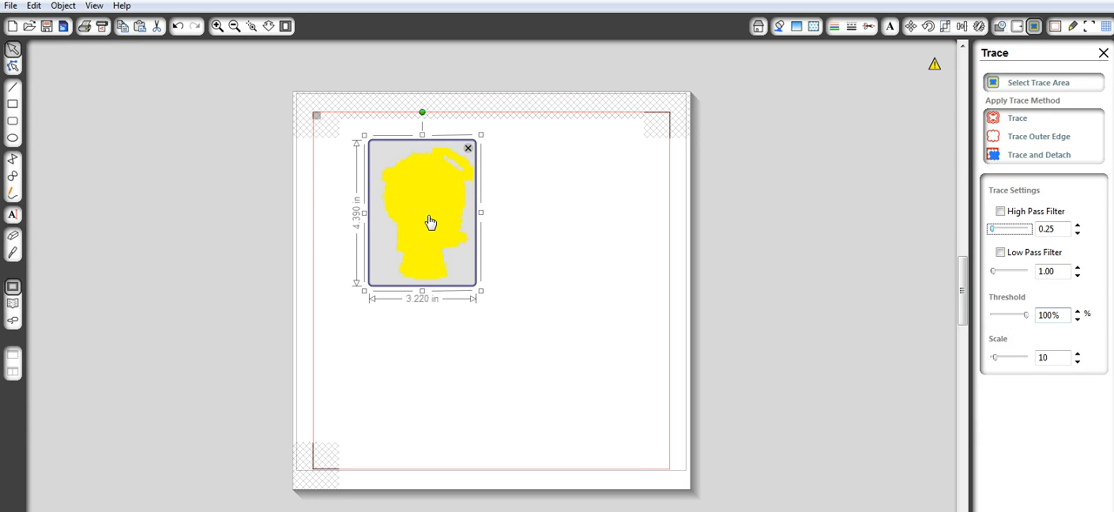
mouse_move(450, 215)
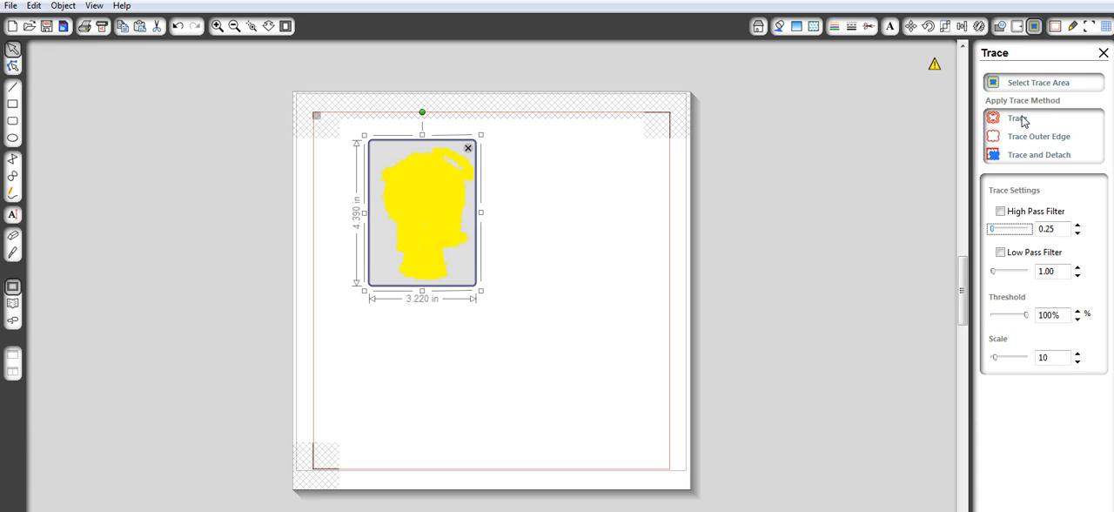
mouse_move(1019, 126)
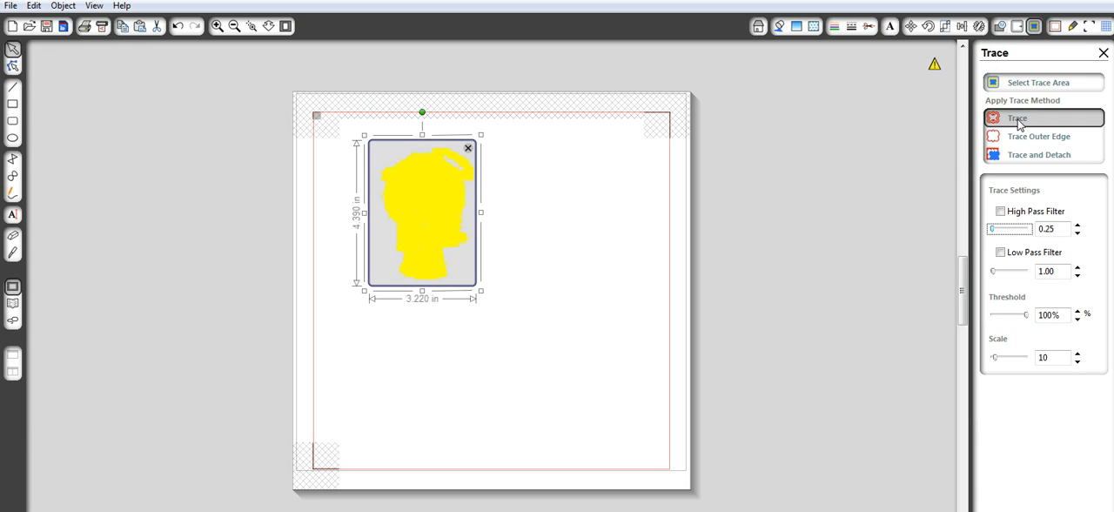
- Trace the angel's outline and bring up the Cut Style window
left_click(1017, 117)
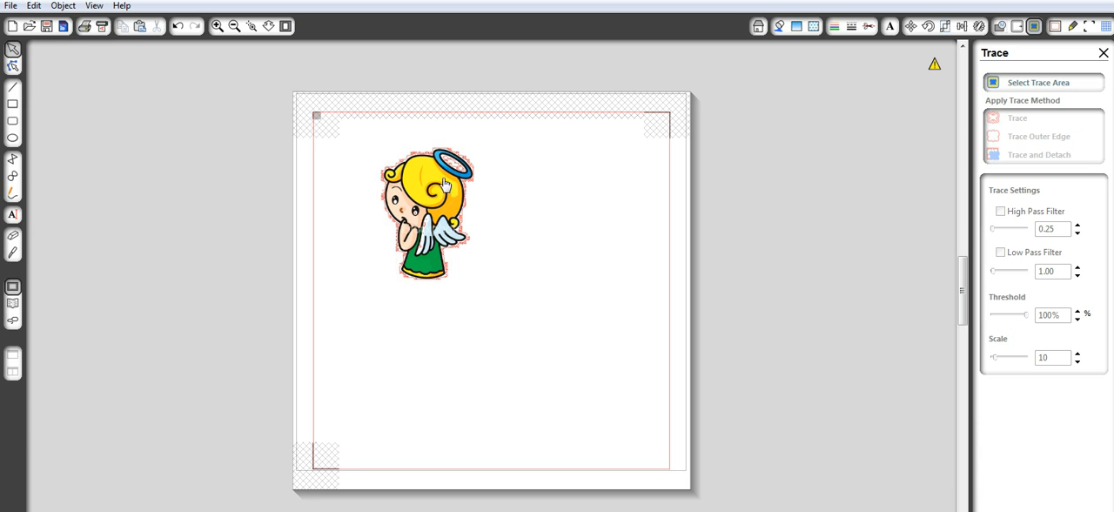
mouse_move(426, 191)
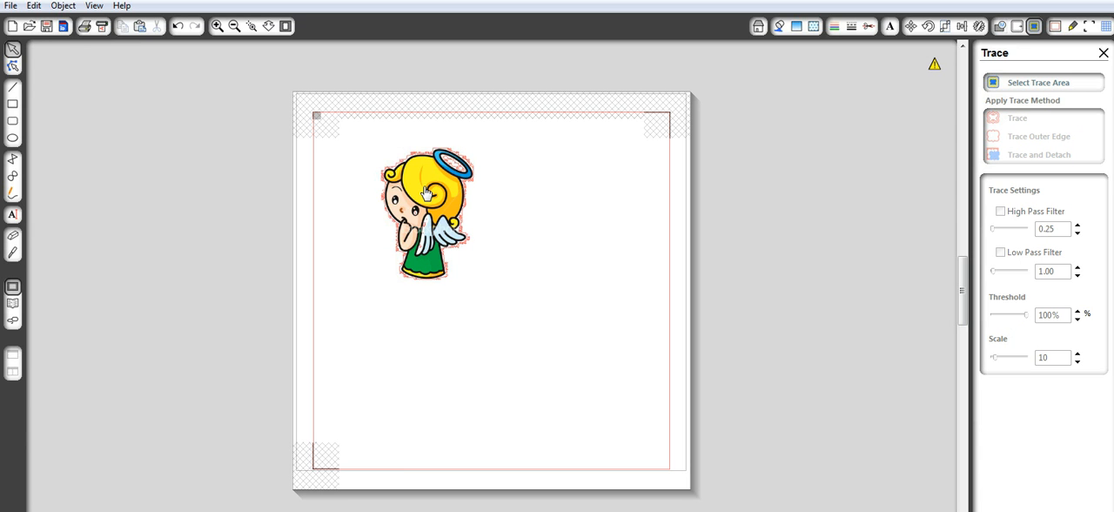
mouse_move(815, 85)
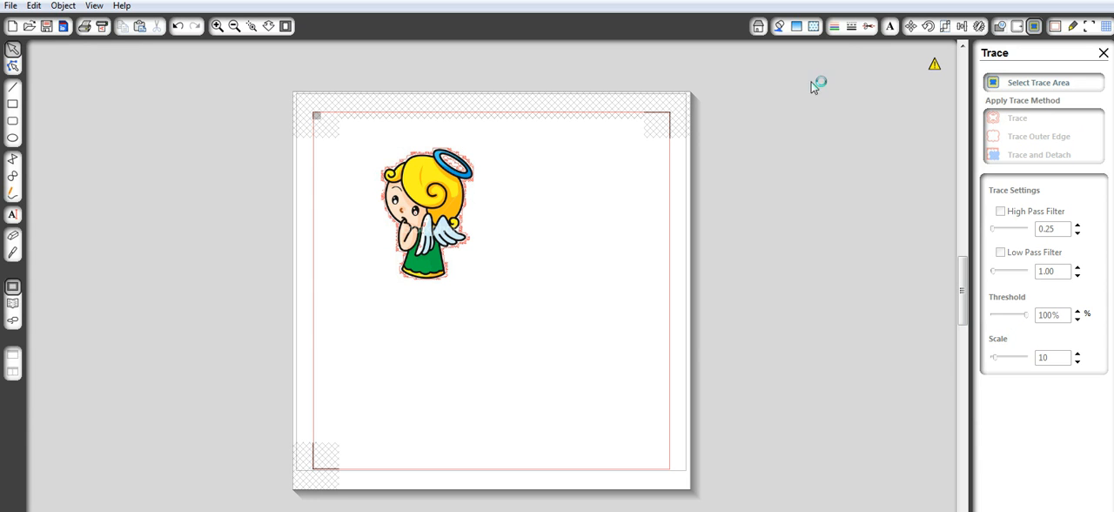
mouse_move(869, 26)
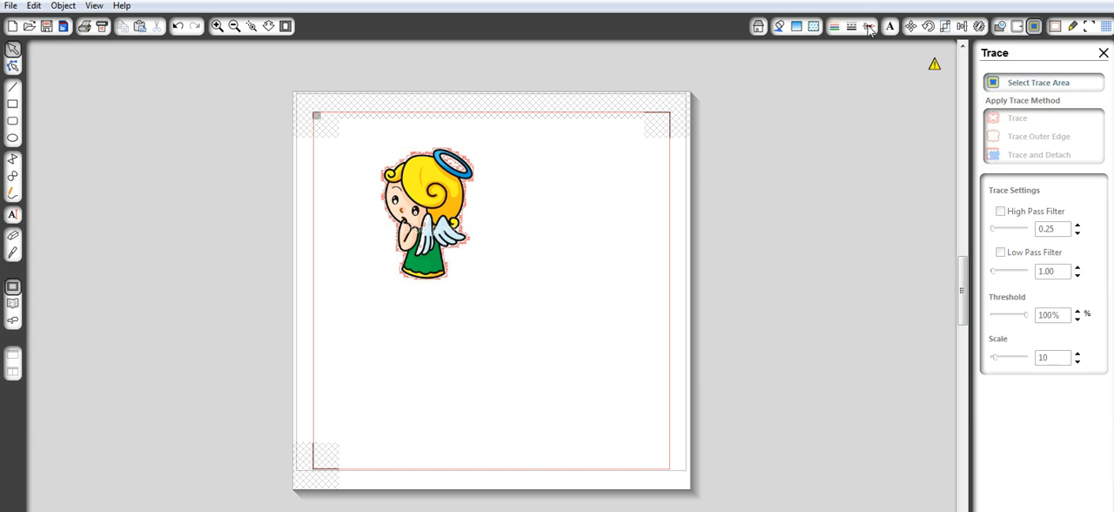
left_click(868, 25)
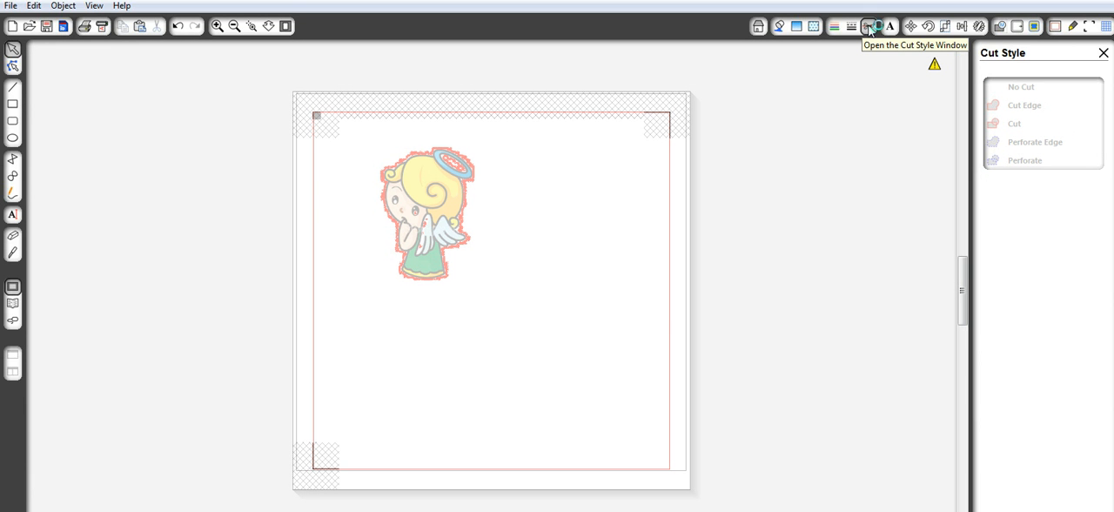
mouse_move(415, 281)
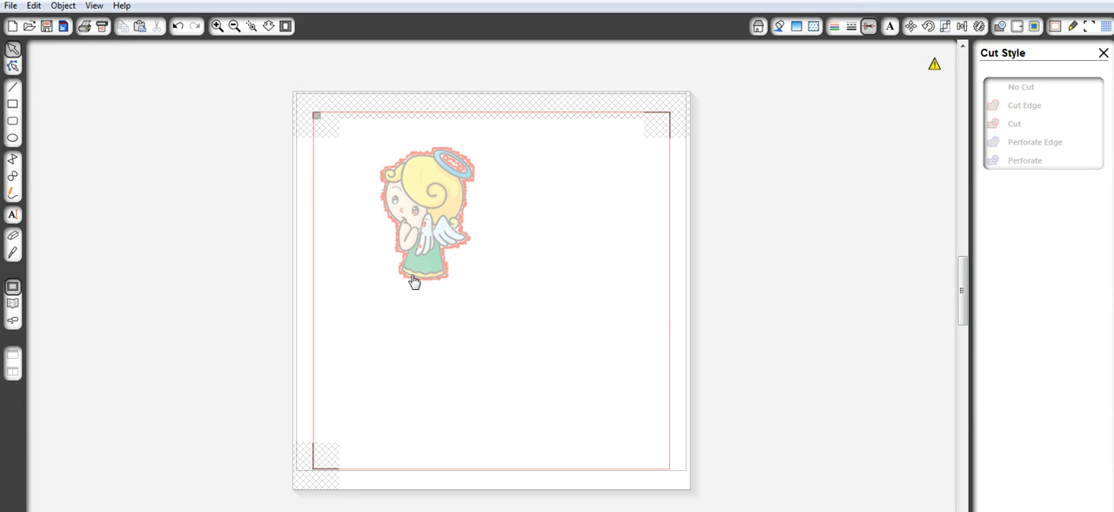
mouse_move(418, 233)
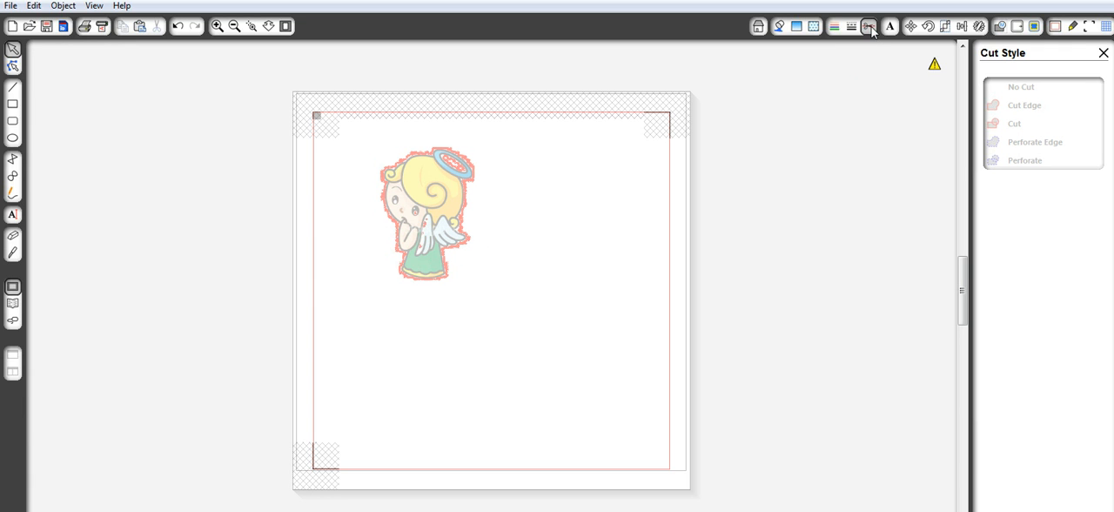
mouse_move(894, 32)
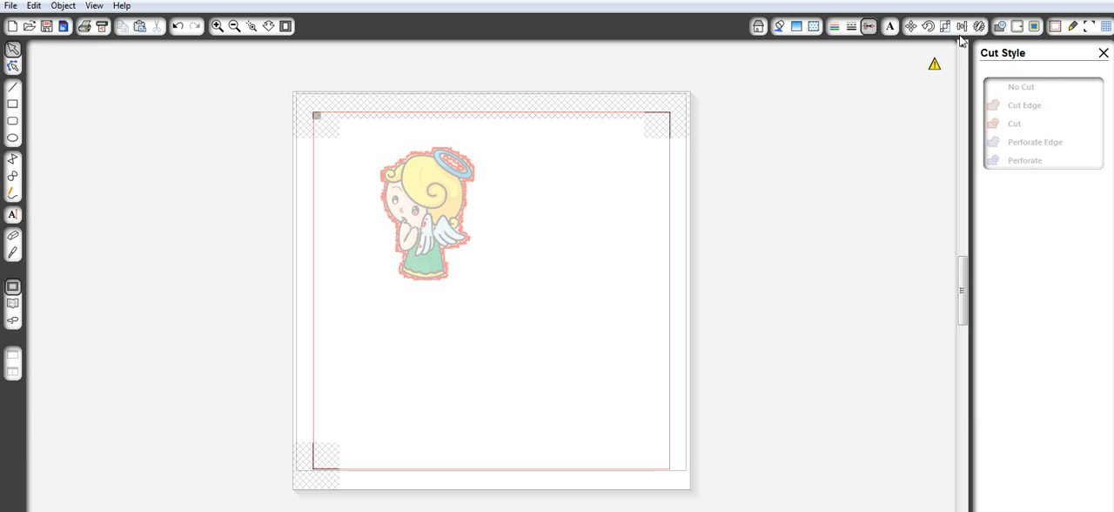
mouse_move(455, 215)
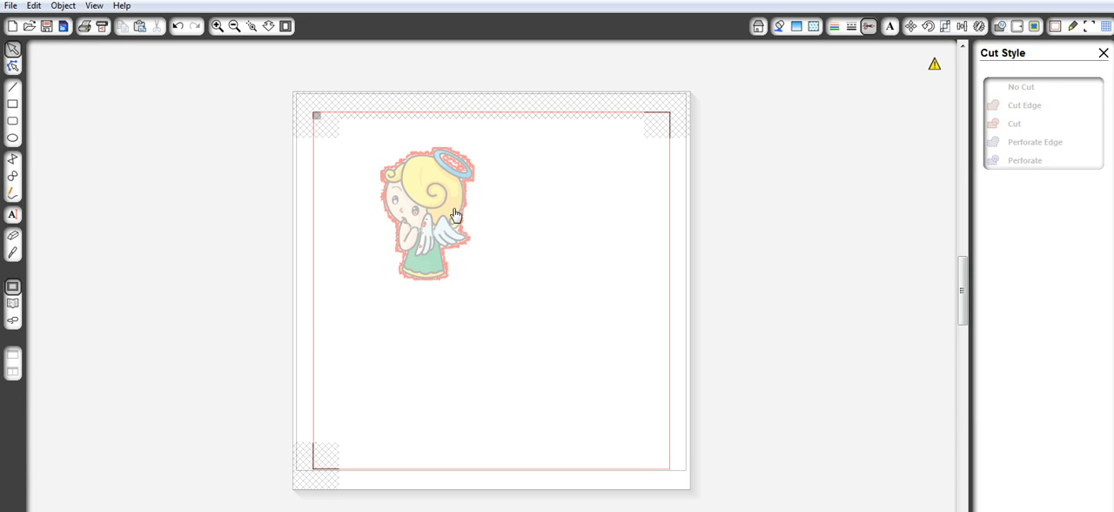
- Drag the angel image off the page to the right, away from its outline
left_click(425, 214)
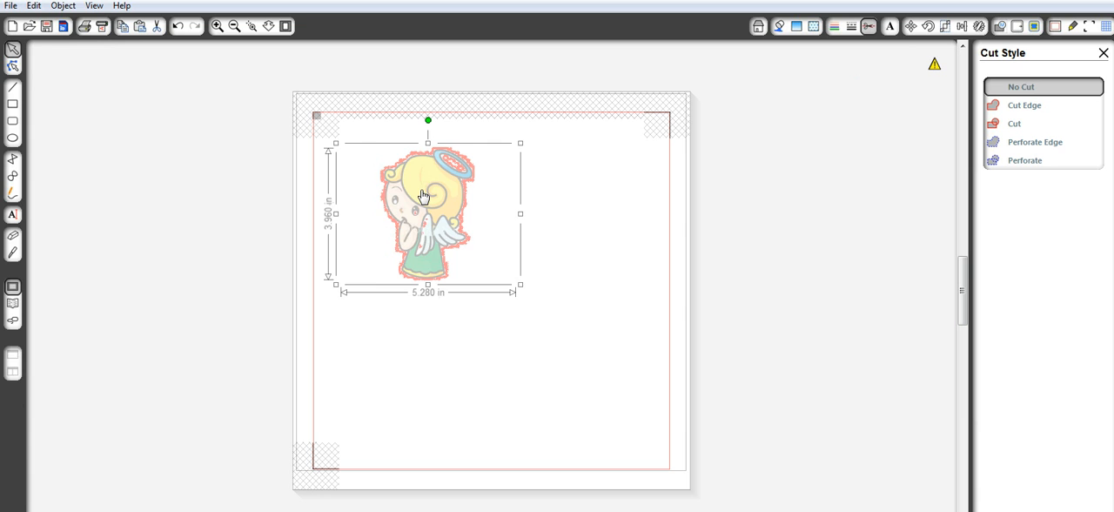
left_click_drag(424, 196, 554, 205)
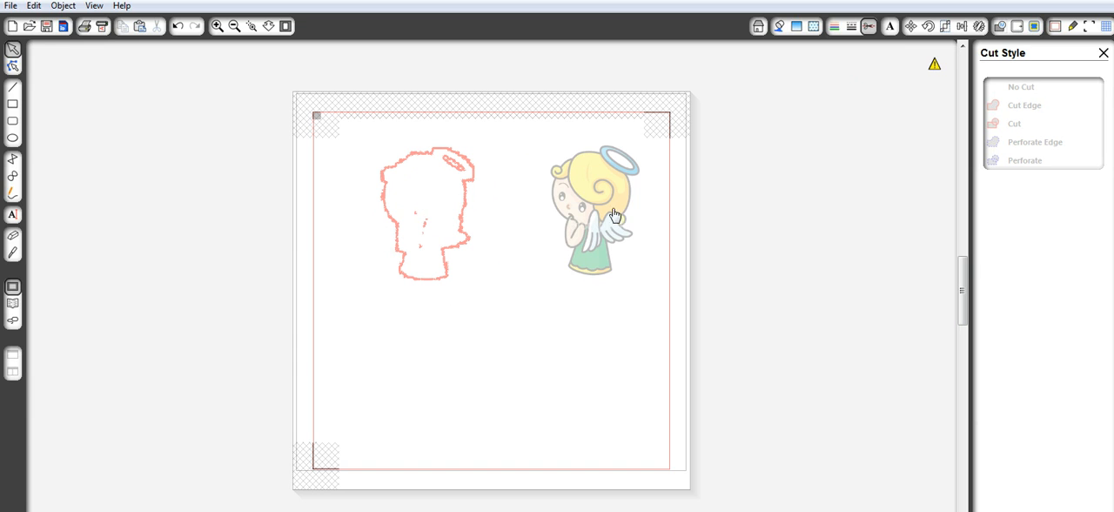
left_click_drag(592, 214, 761, 218)
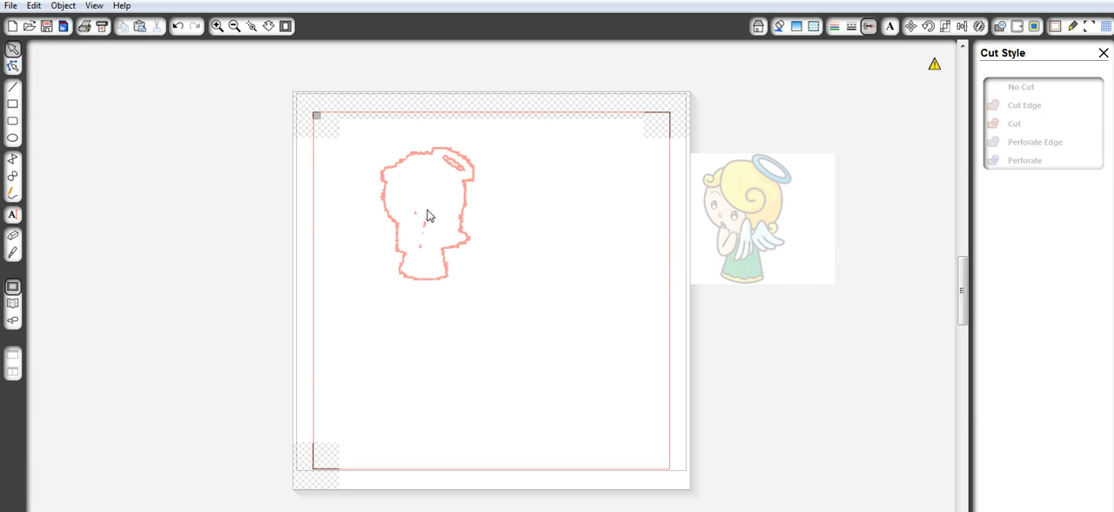
- Bring up the shortcut actions for the red trace outline
right_click(420, 215)
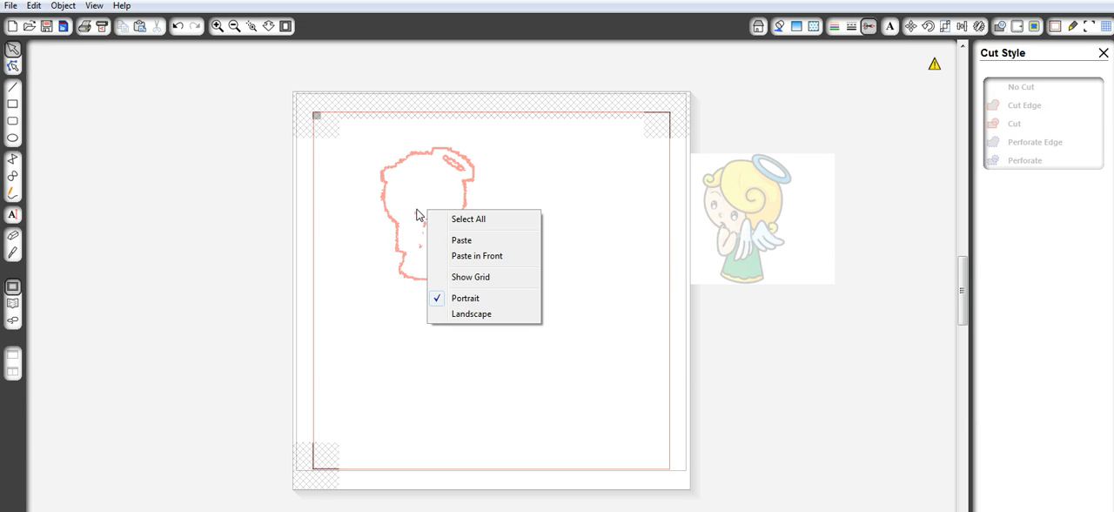
left_click(425, 227)
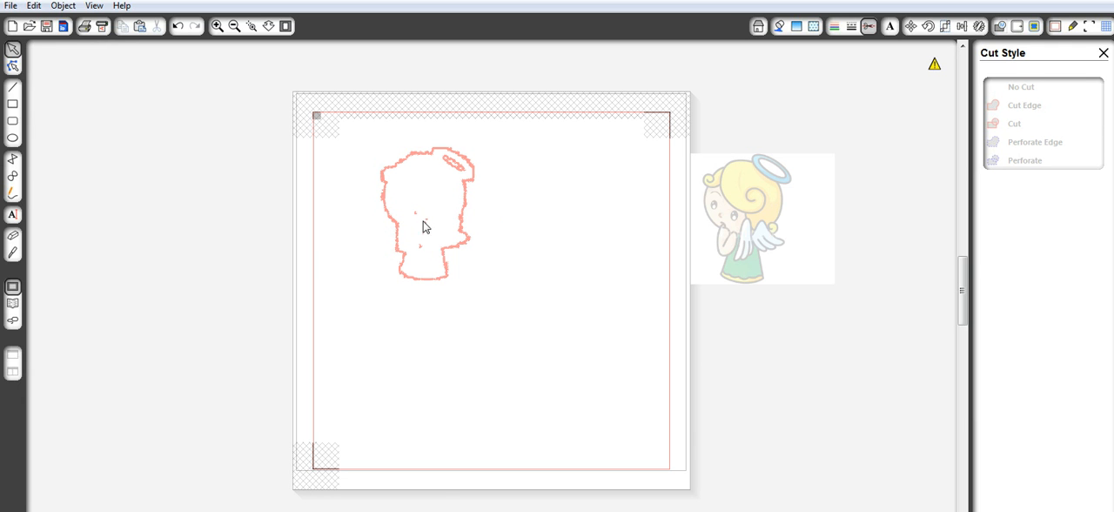
right_click(426, 227)
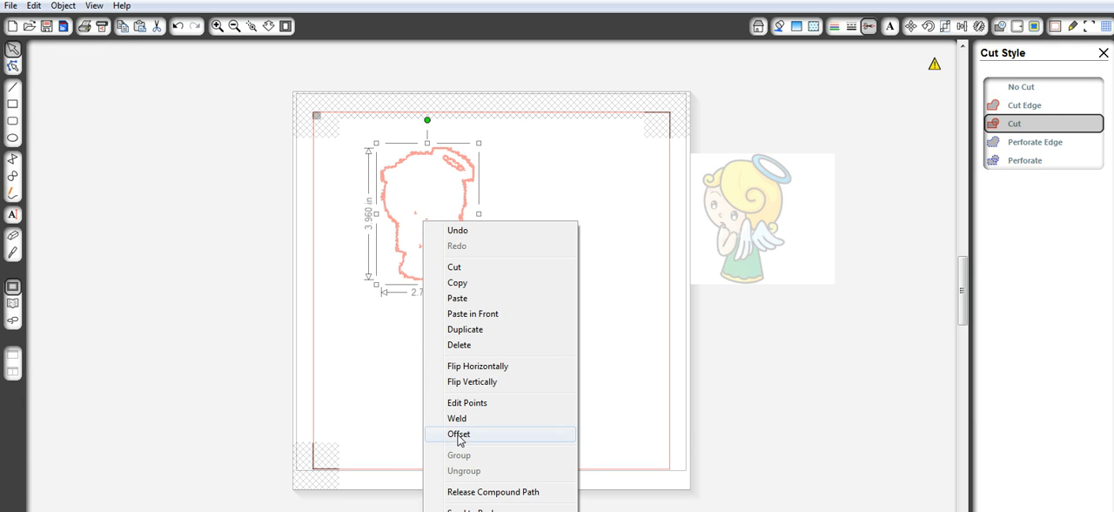
- Trigger Offset and select the angel's traced outline on the page
left_click(459, 433)
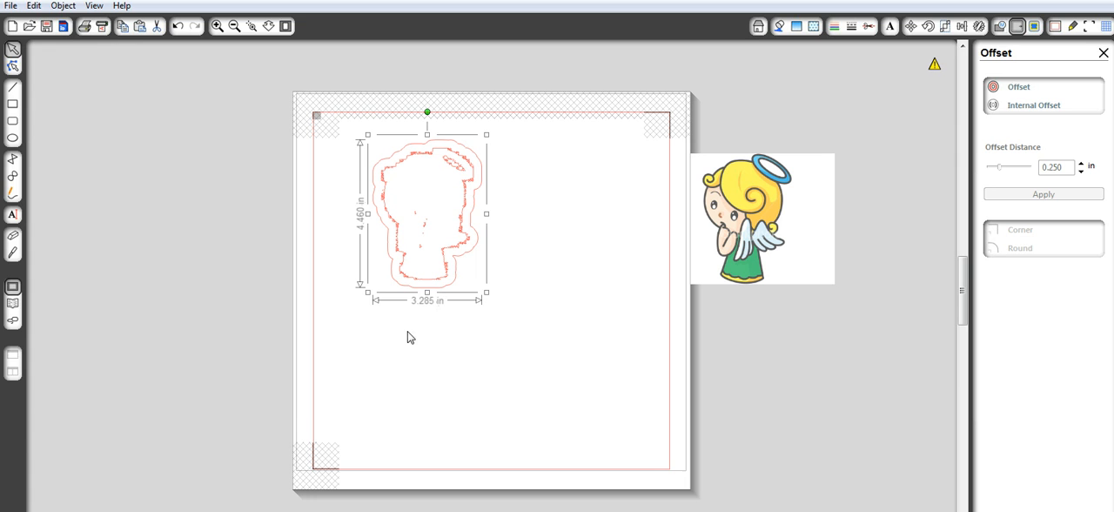
mouse_move(429, 264)
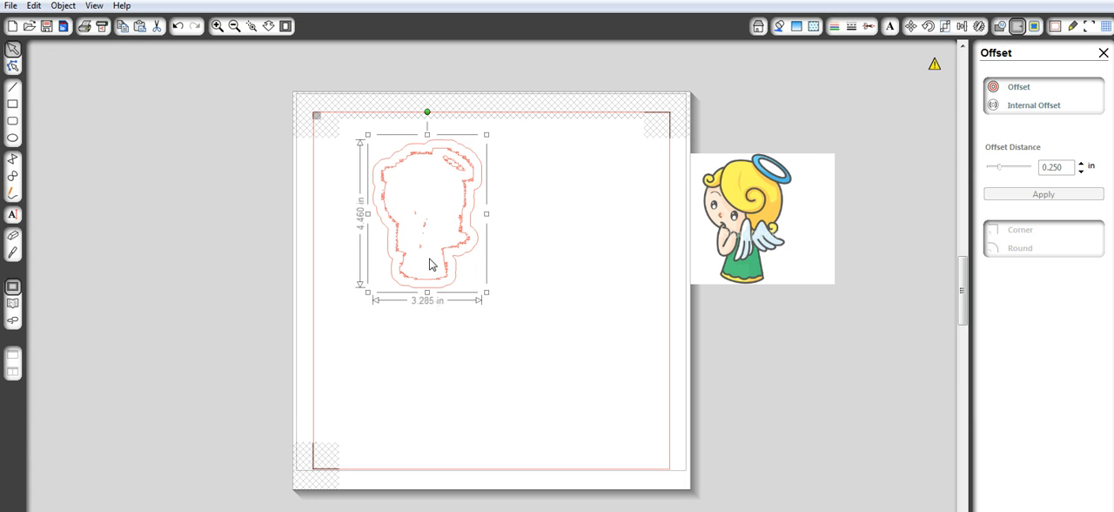
mouse_move(464, 188)
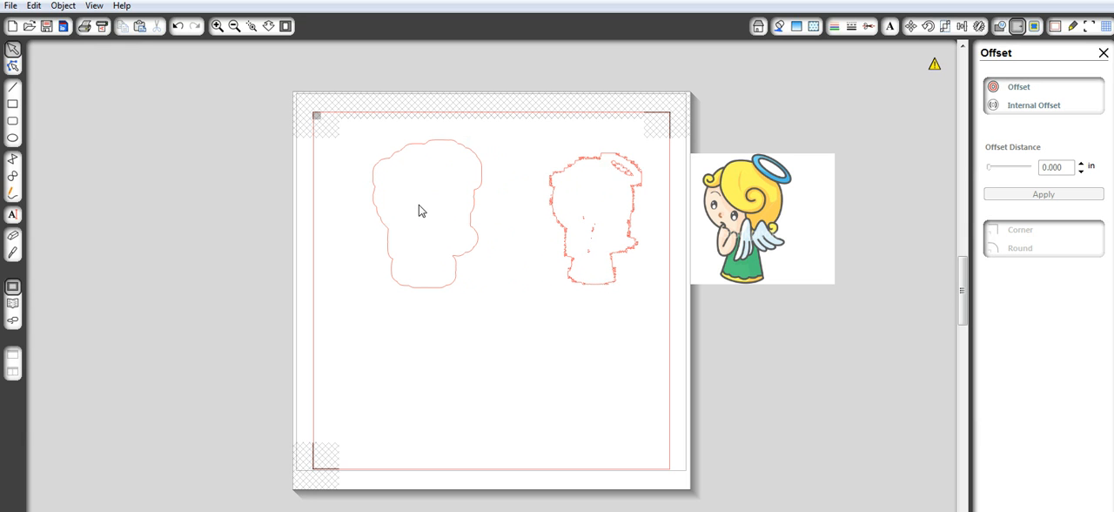
left_click(426, 212)
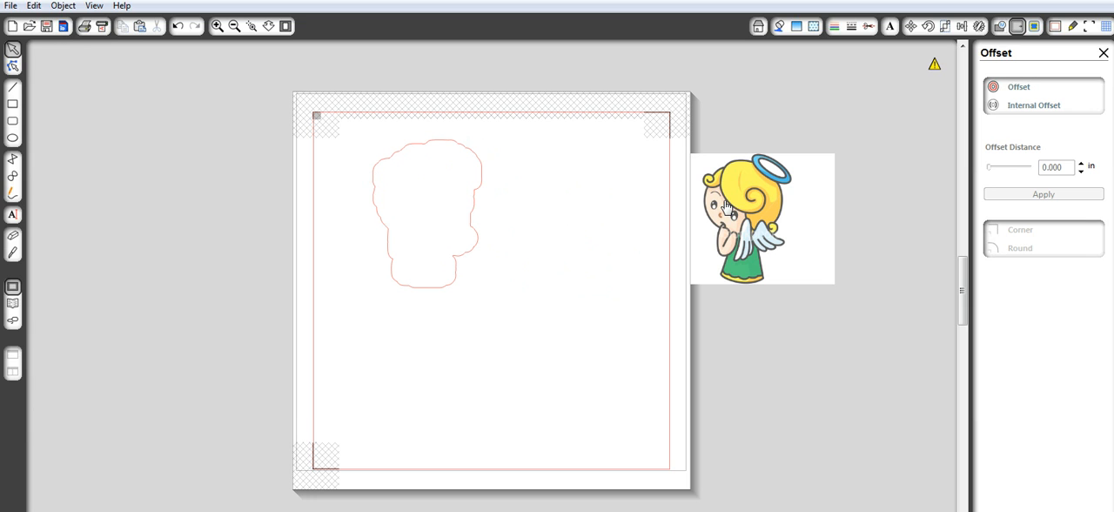
mouse_move(1058, 118)
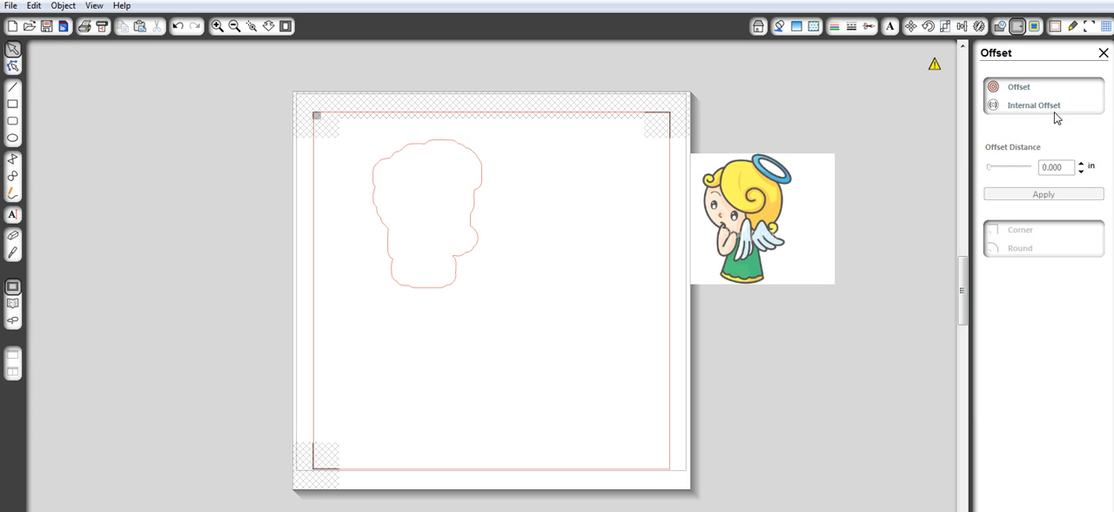
mouse_move(1046, 109)
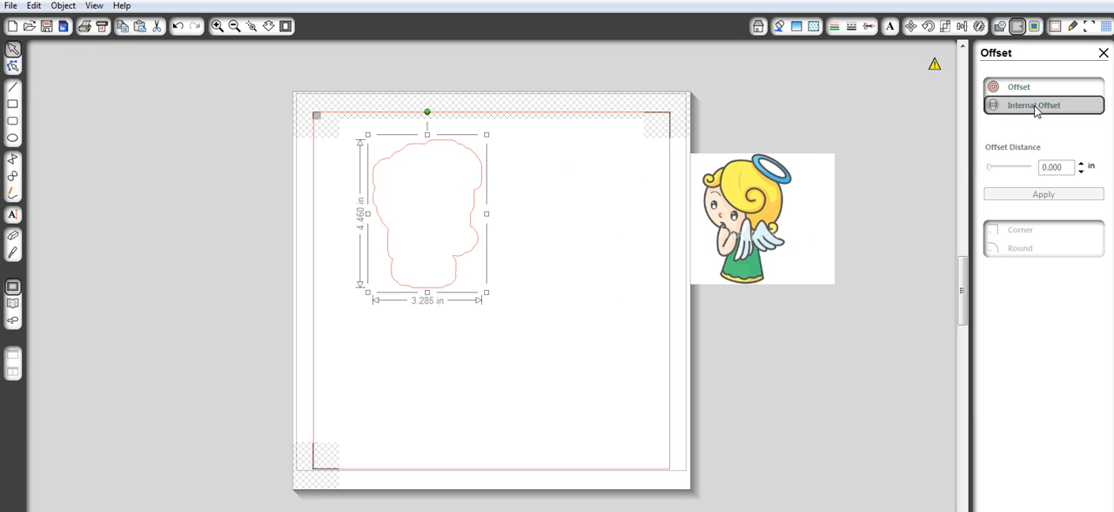
- Reselect the outline and preview a Round offset at 0.125 in distance
left_click(1043, 193)
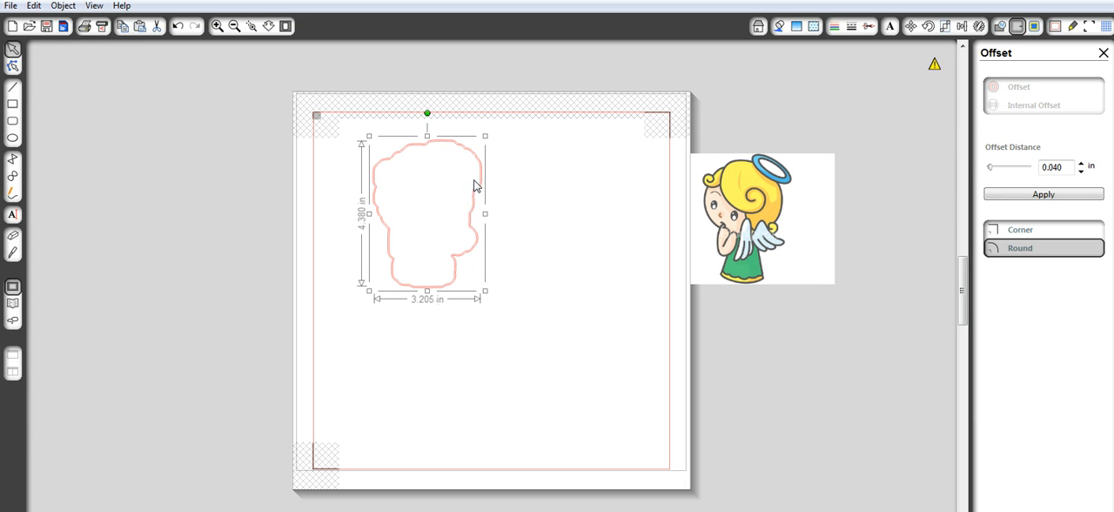
mouse_move(751, 220)
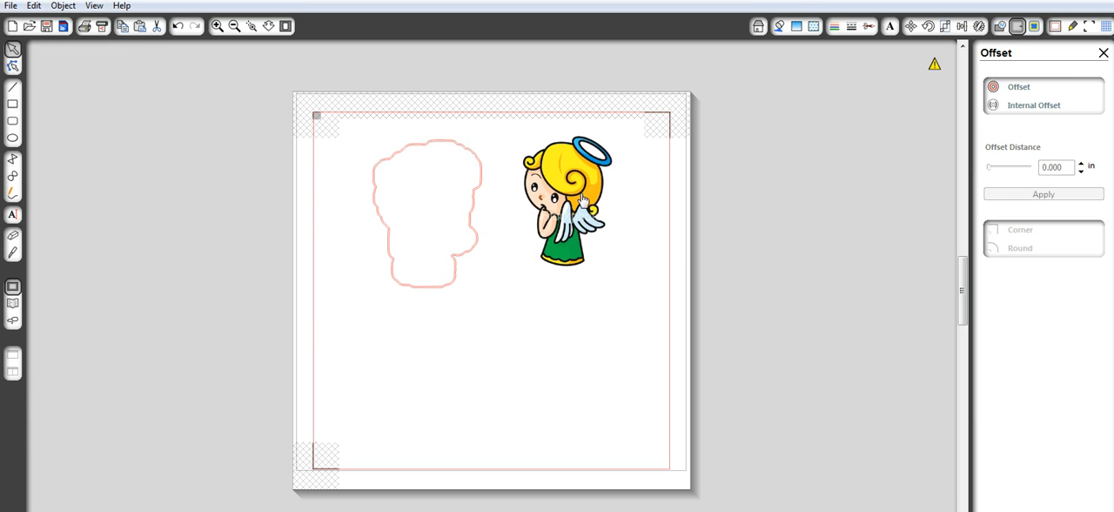
left_click(427, 213)
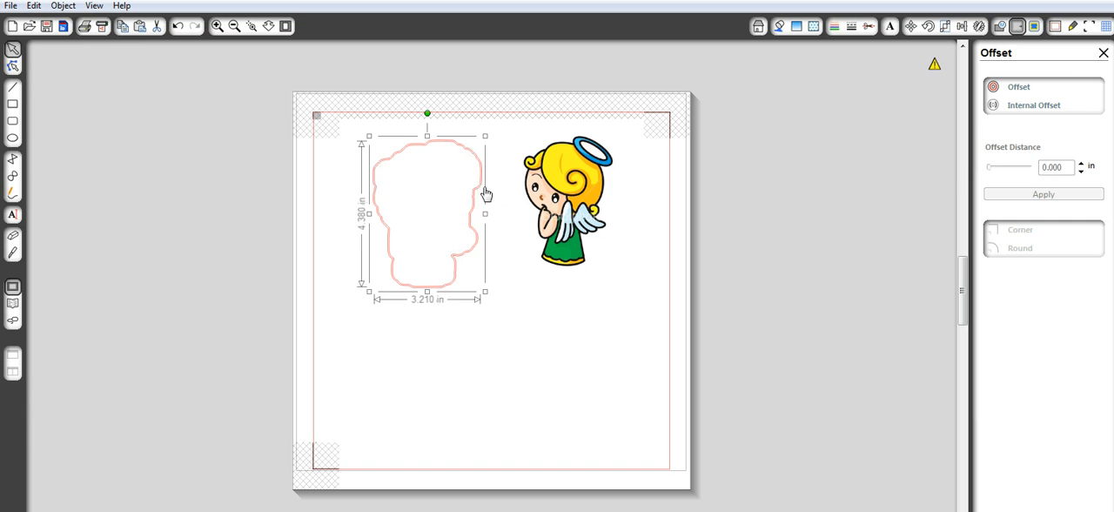
left_click(713, 210)
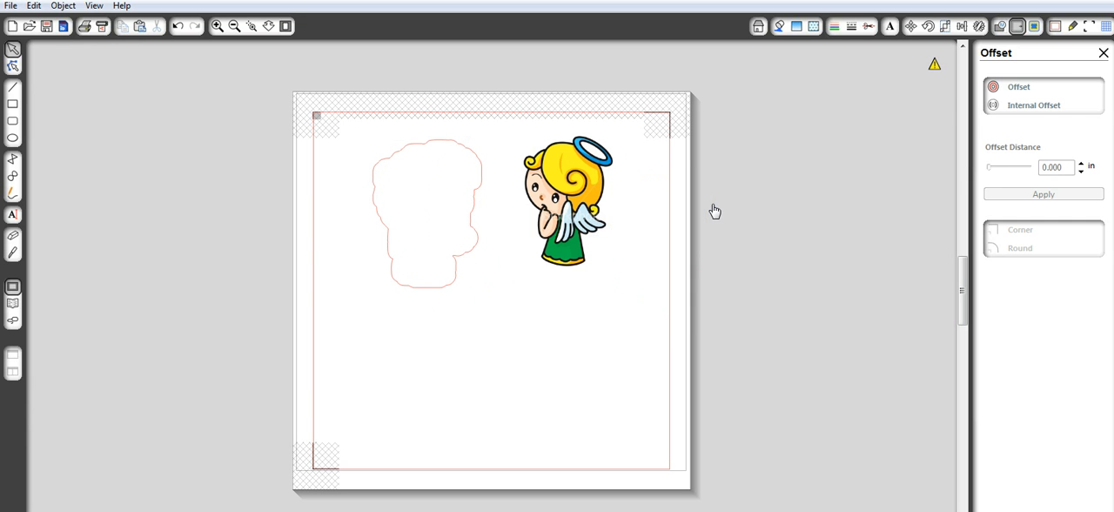
left_click(426, 214)
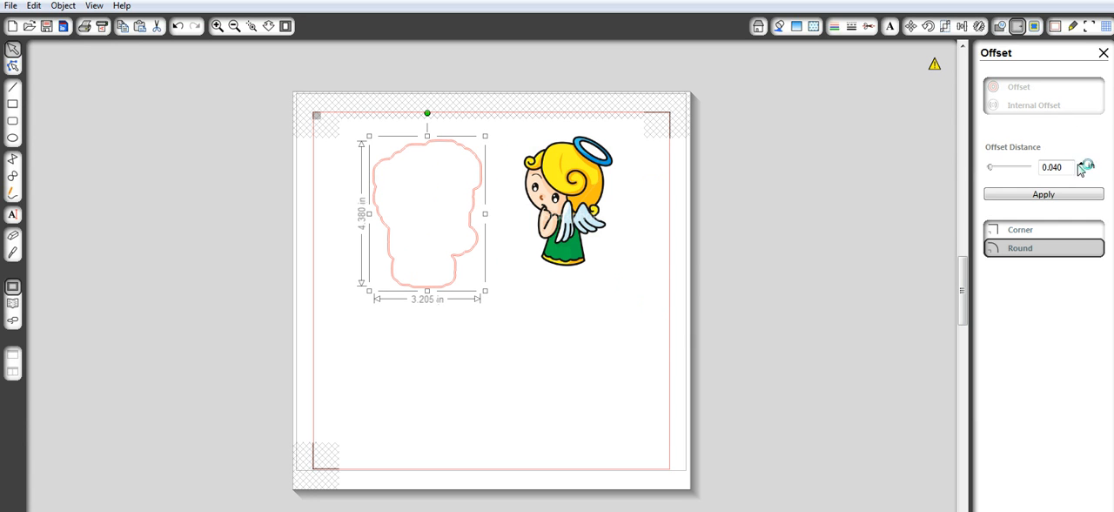
left_click(1087, 163)
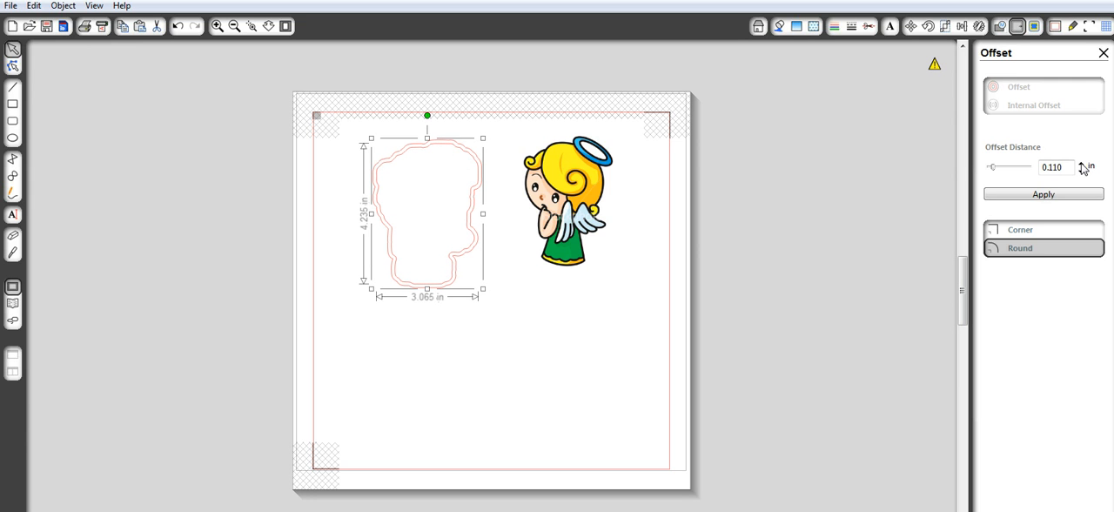
left_click(1081, 164)
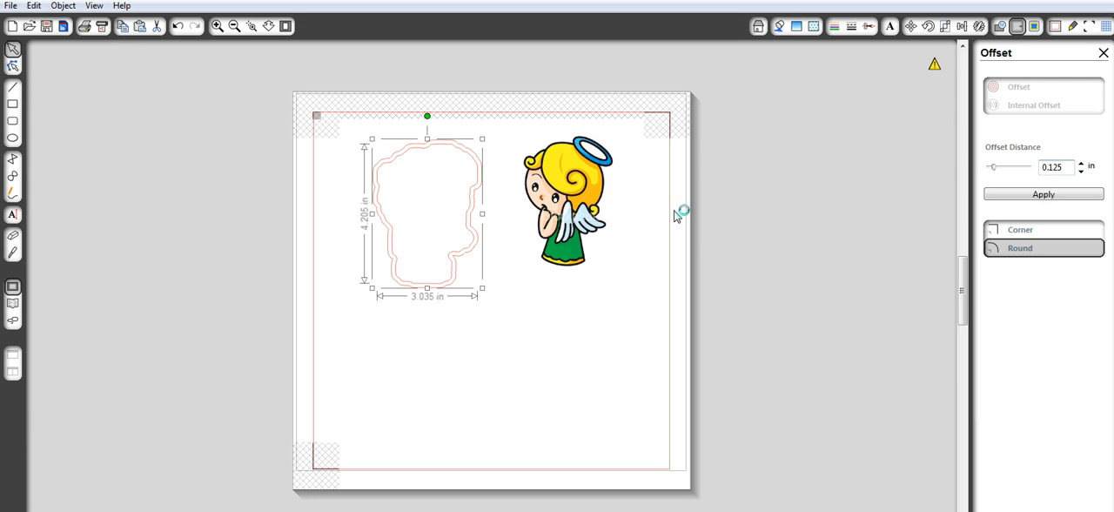
mouse_move(590, 190)
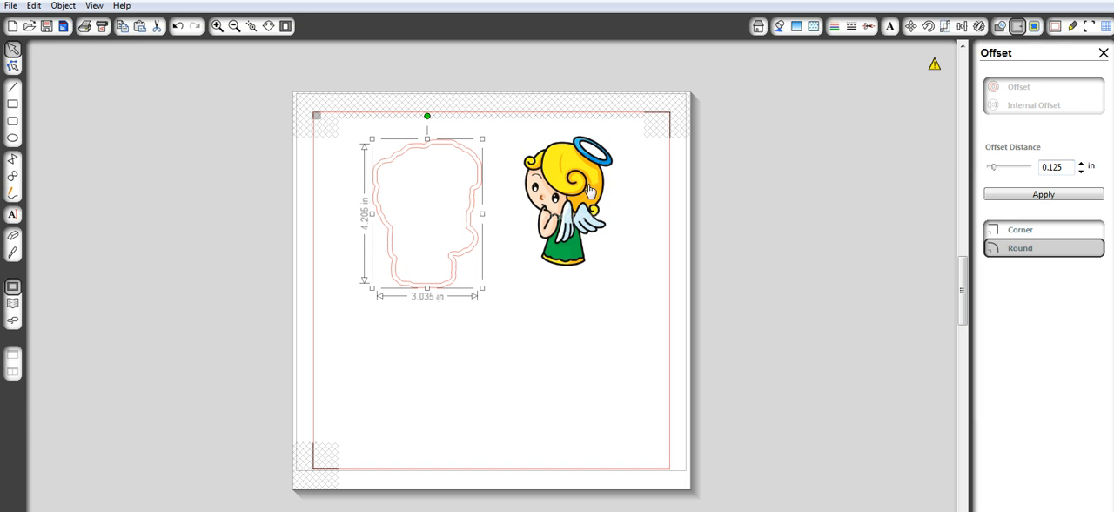
mouse_move(567, 190)
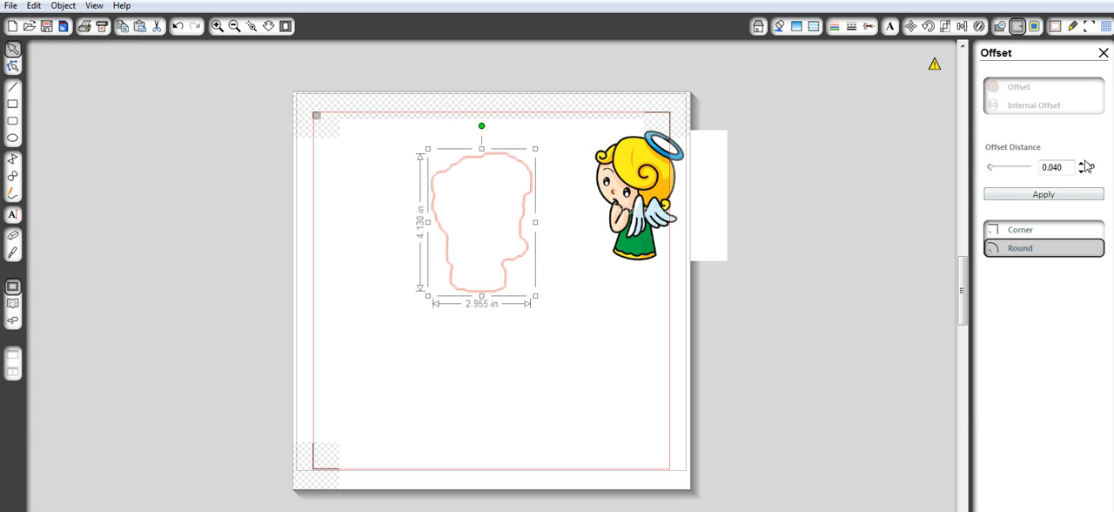
- Raise the Offset Distance to about 0.100 in with three arrow clicks
left_click(1084, 165)
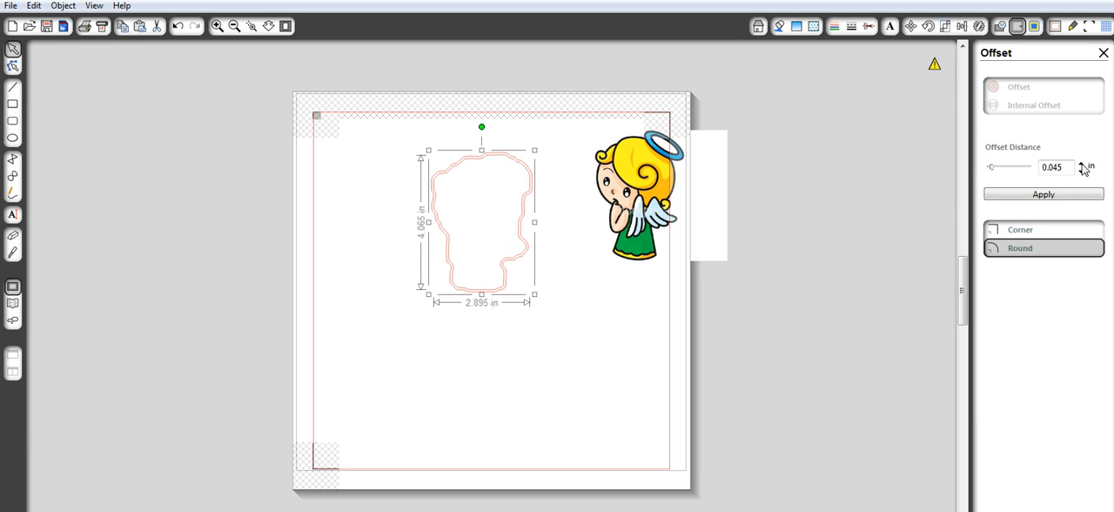
left_click(1082, 164)
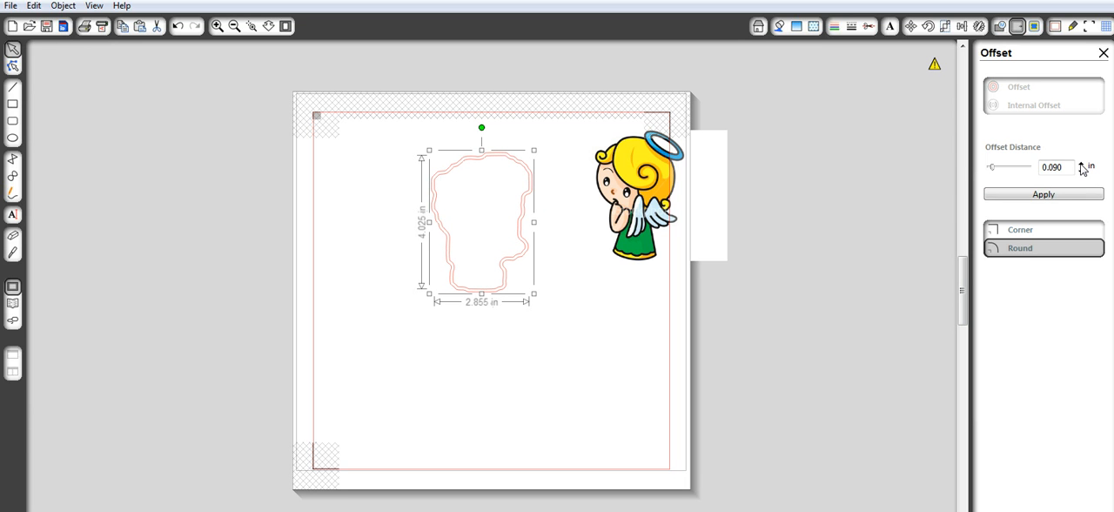
left_click(1082, 163)
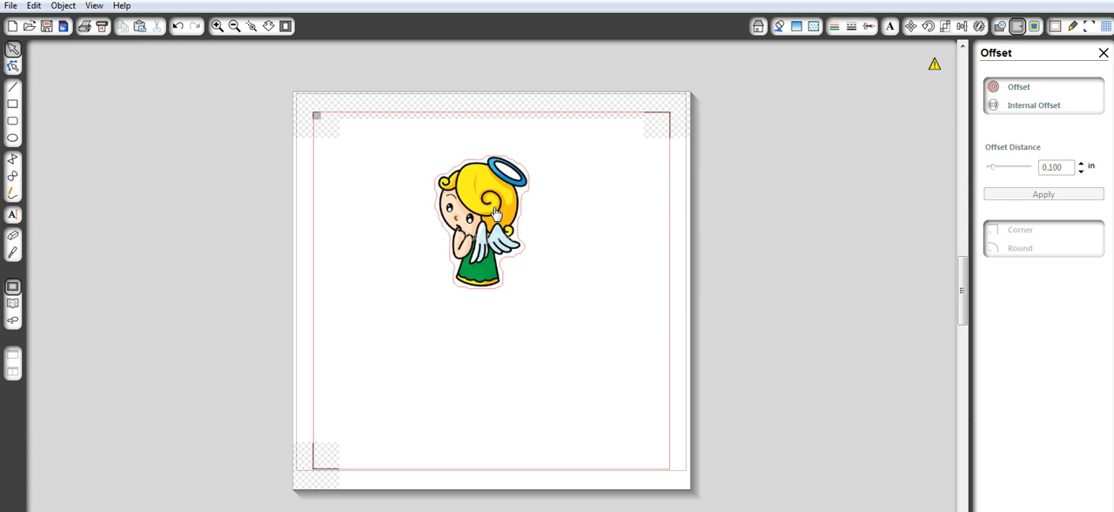
mouse_move(507, 161)
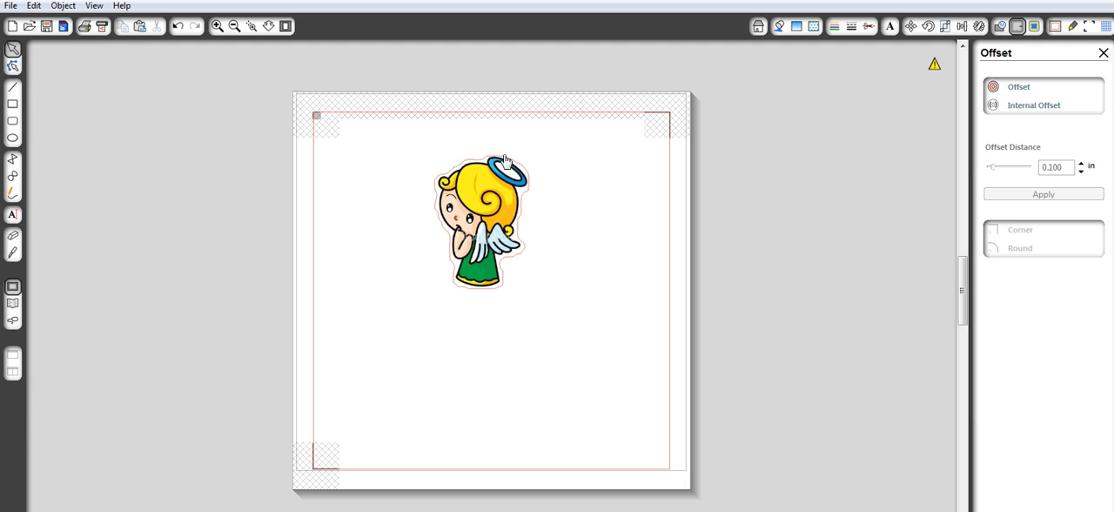
mouse_move(503, 168)
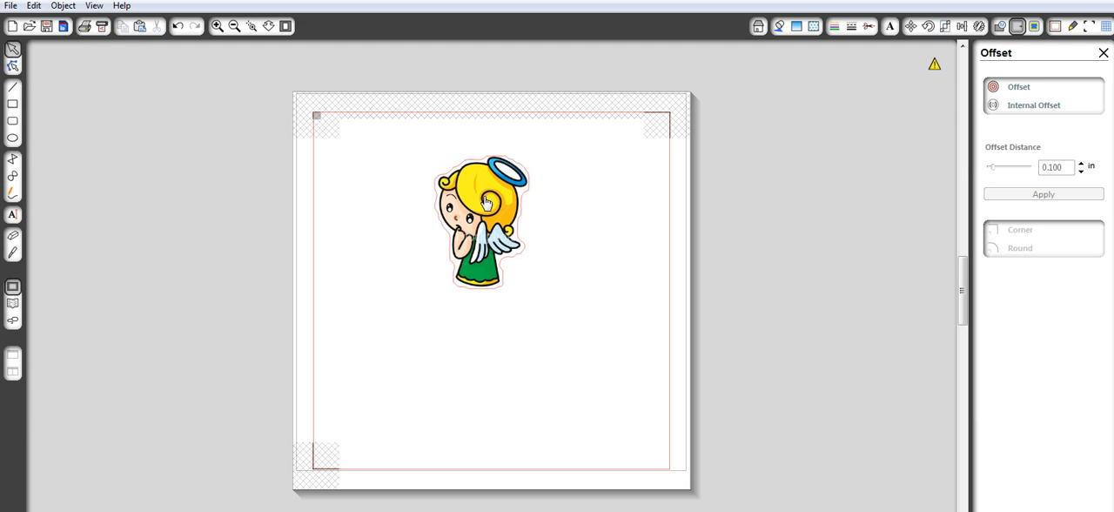
mouse_move(561, 232)
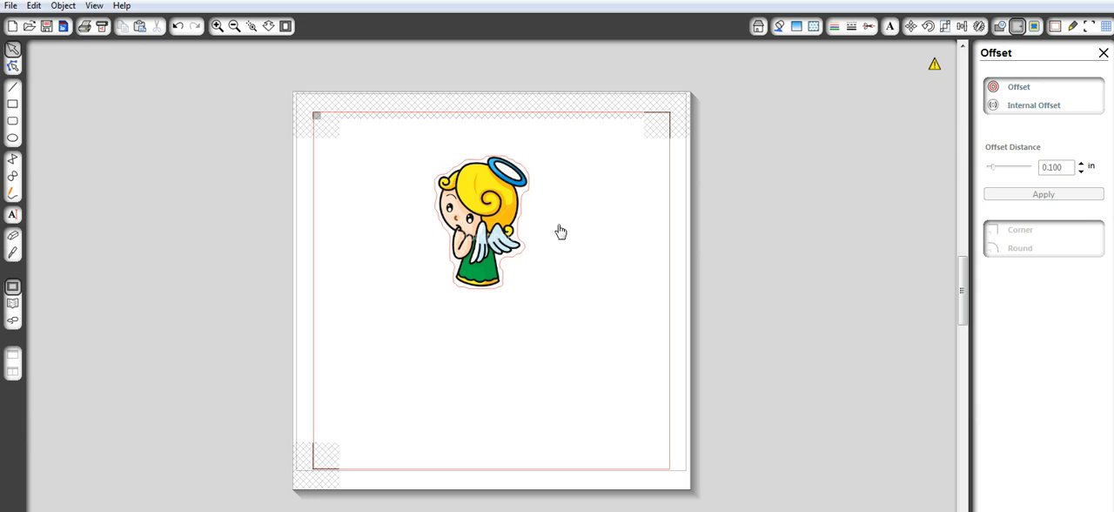
mouse_move(582, 210)
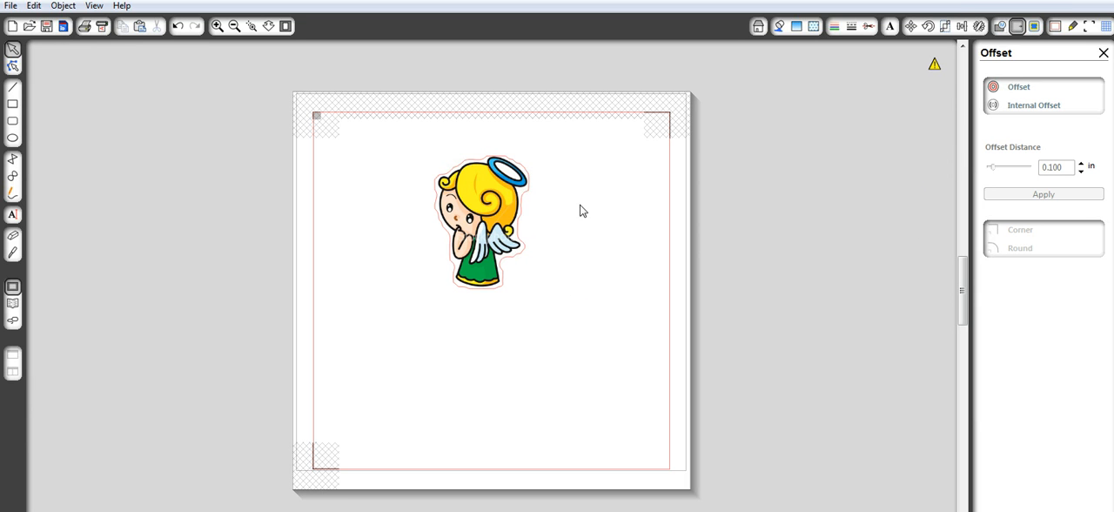
mouse_move(168, 48)
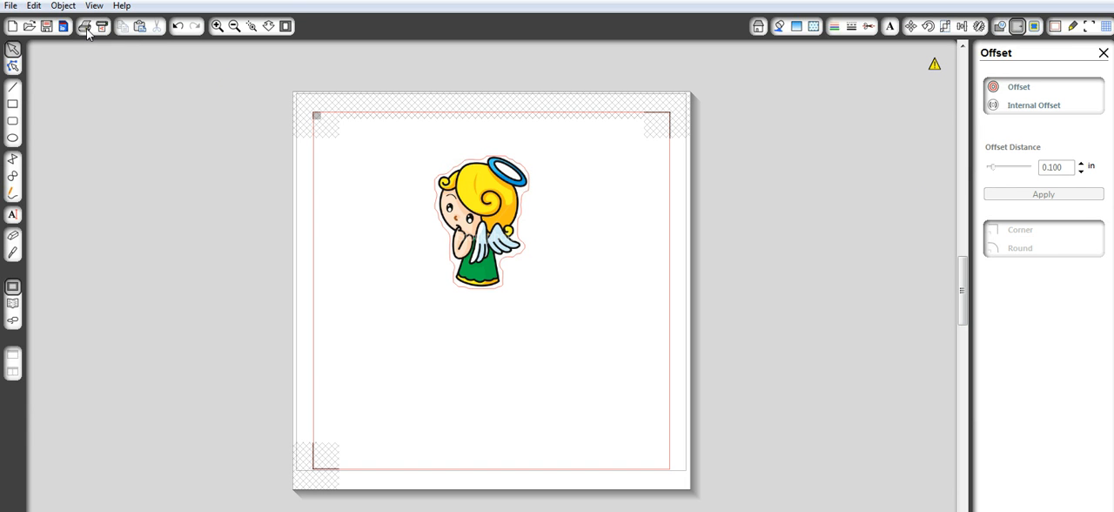
mouse_move(86, 26)
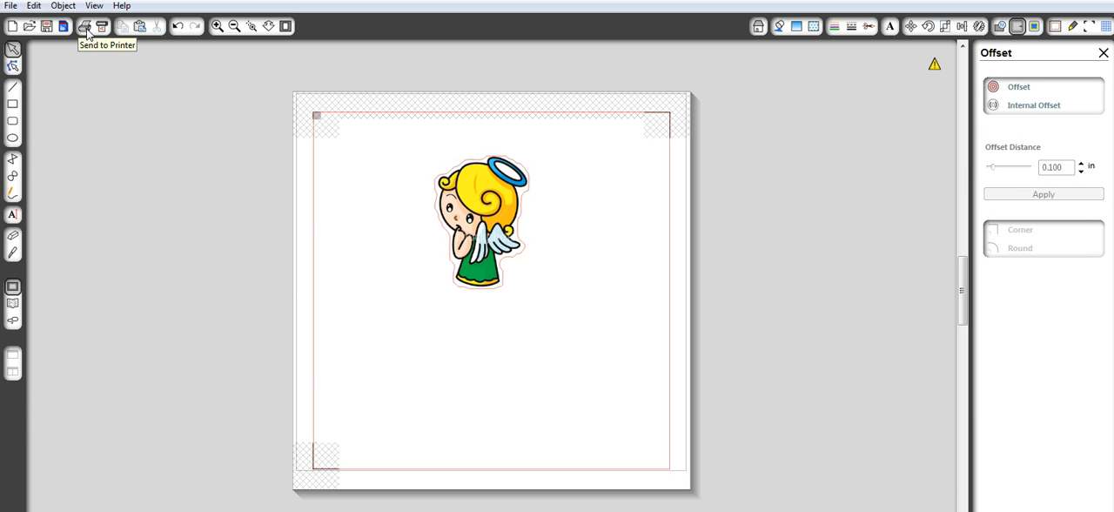
left_click(84, 26)
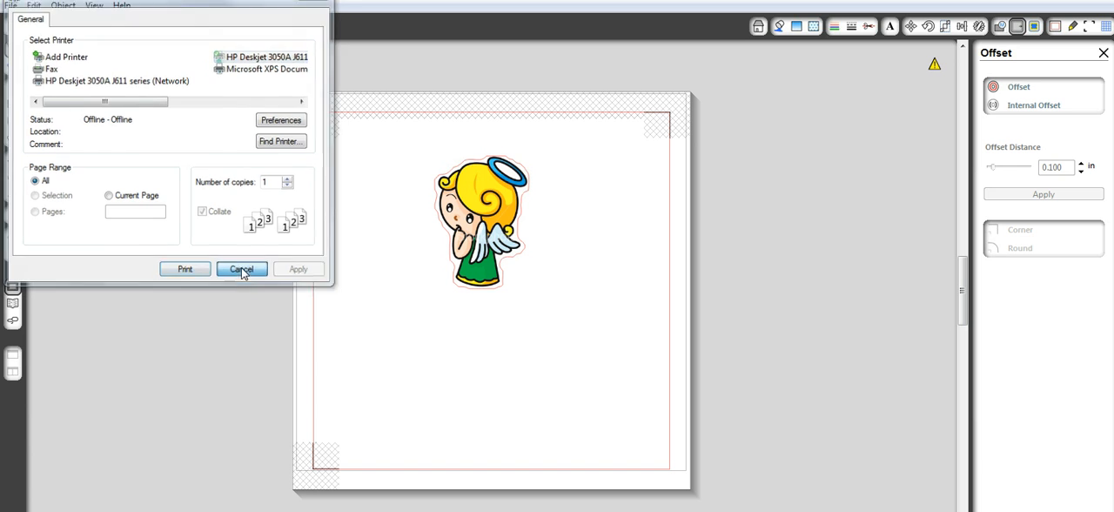
left_click(241, 268)
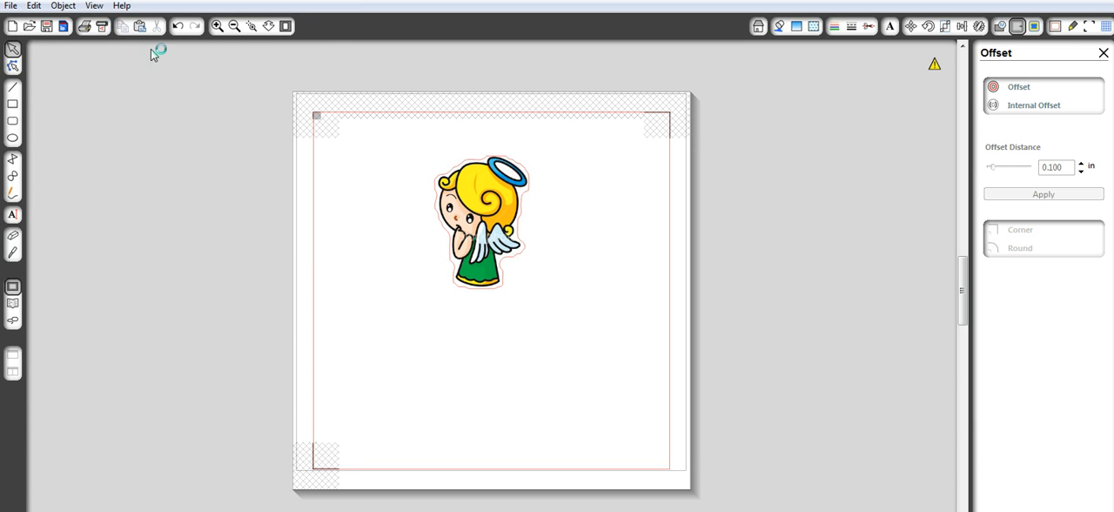
mouse_move(801, 244)
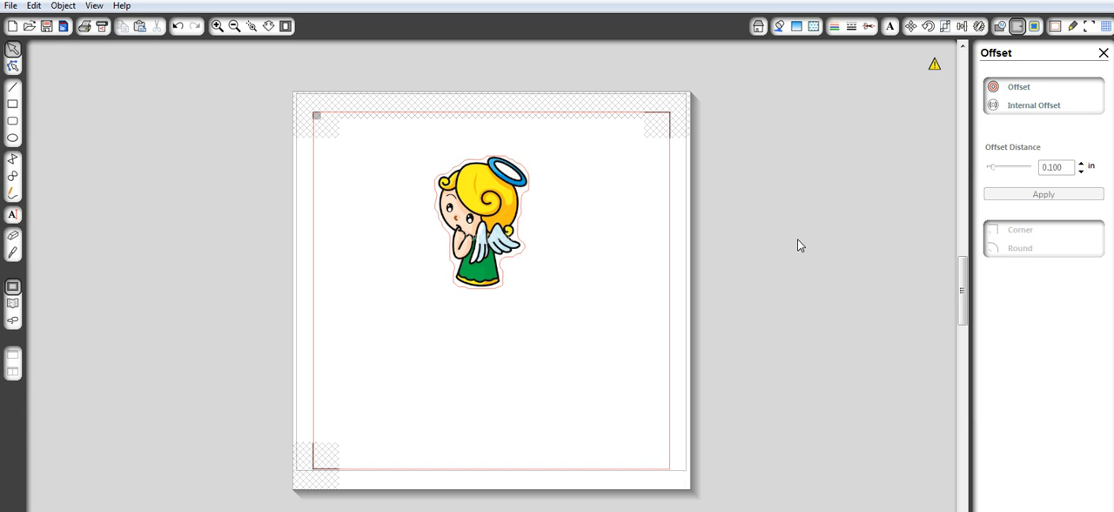
mouse_move(529, 221)
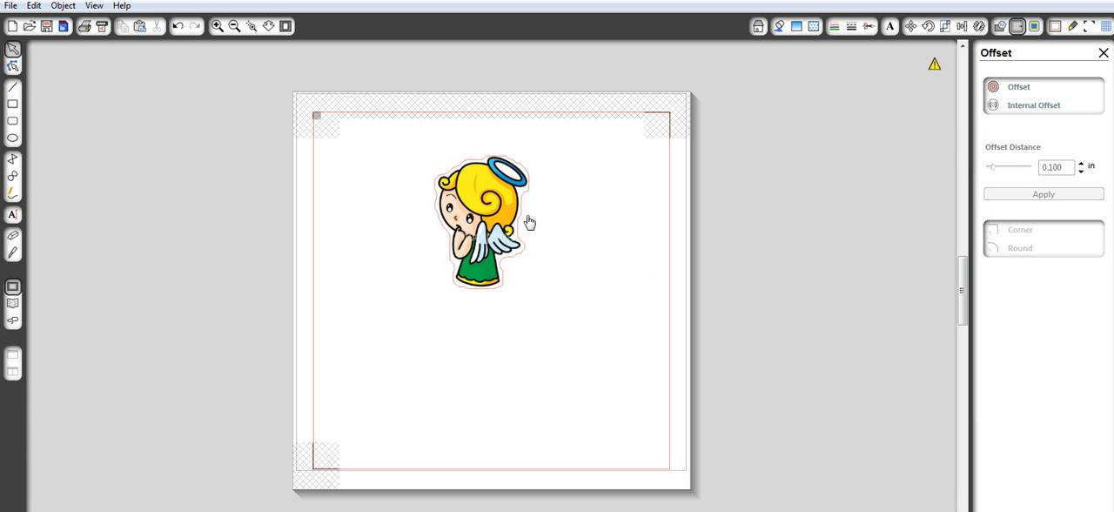